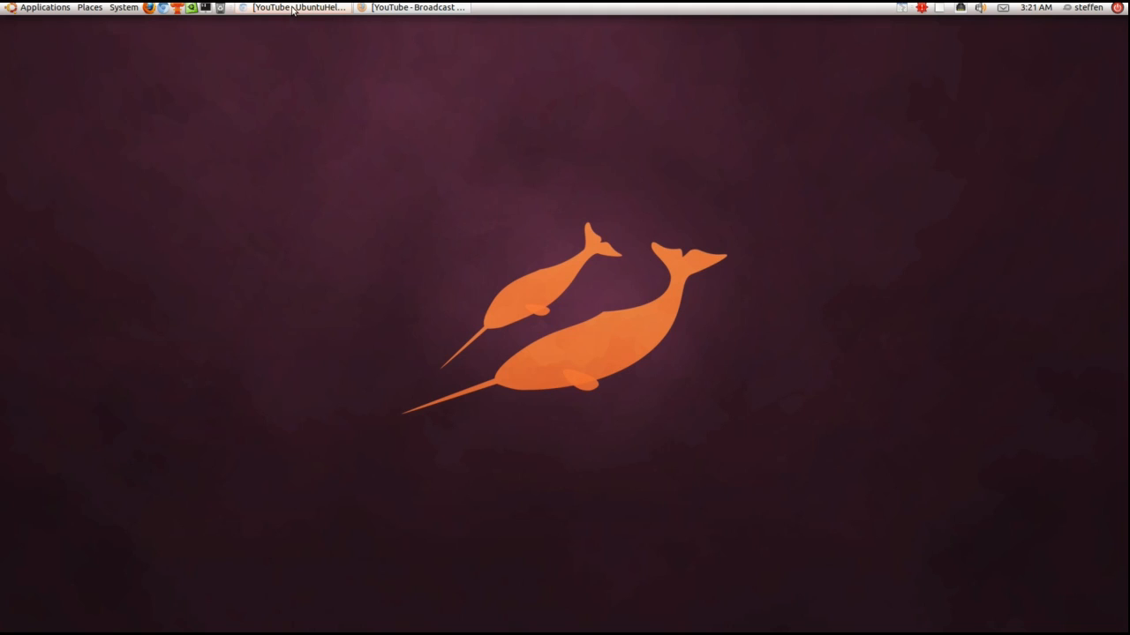
Step: Restore the YouTube browser window showing the signed-in subscriptions feed
{"action": "left_click", "coordinate": [295, 7]}
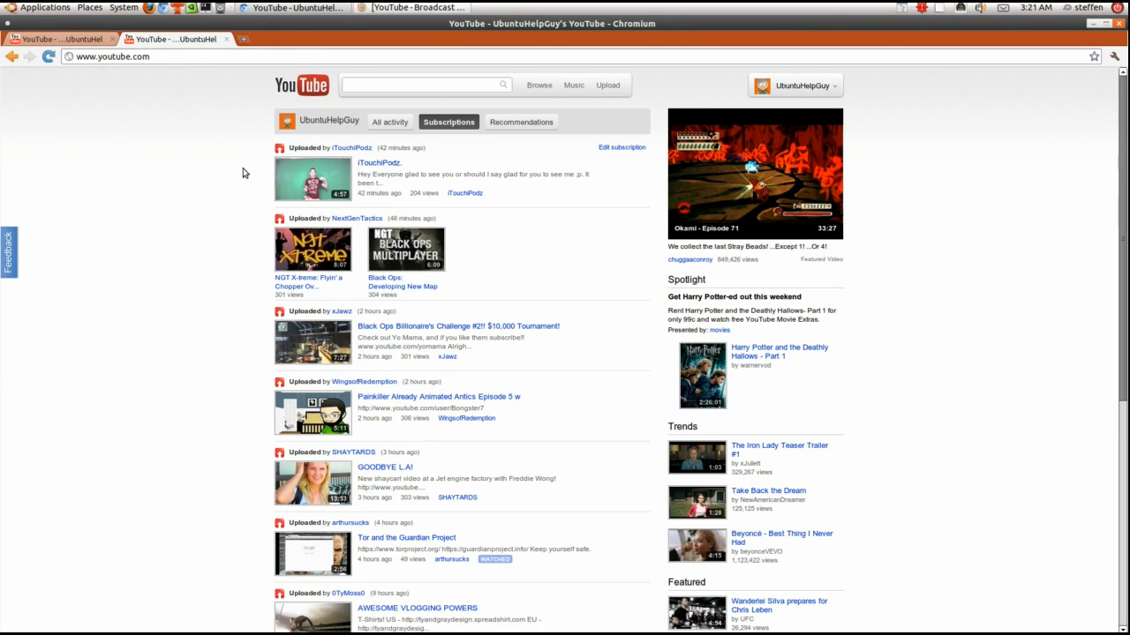
{"action": "left_click", "coordinate": [424, 85]}
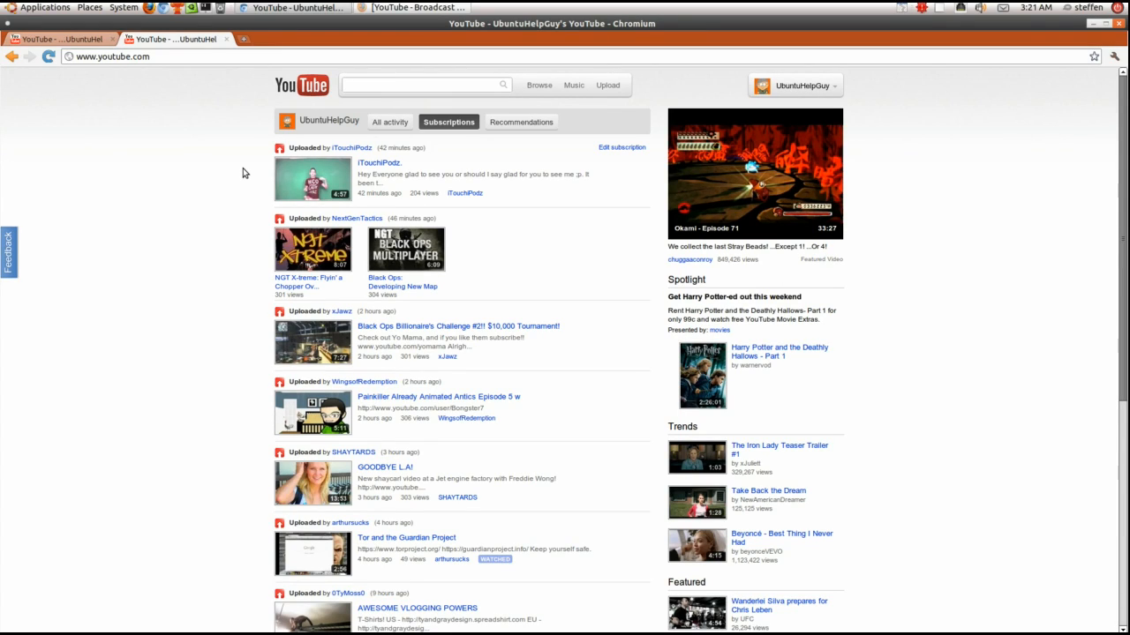
{"action": "left_click", "coordinate": [423, 85]}
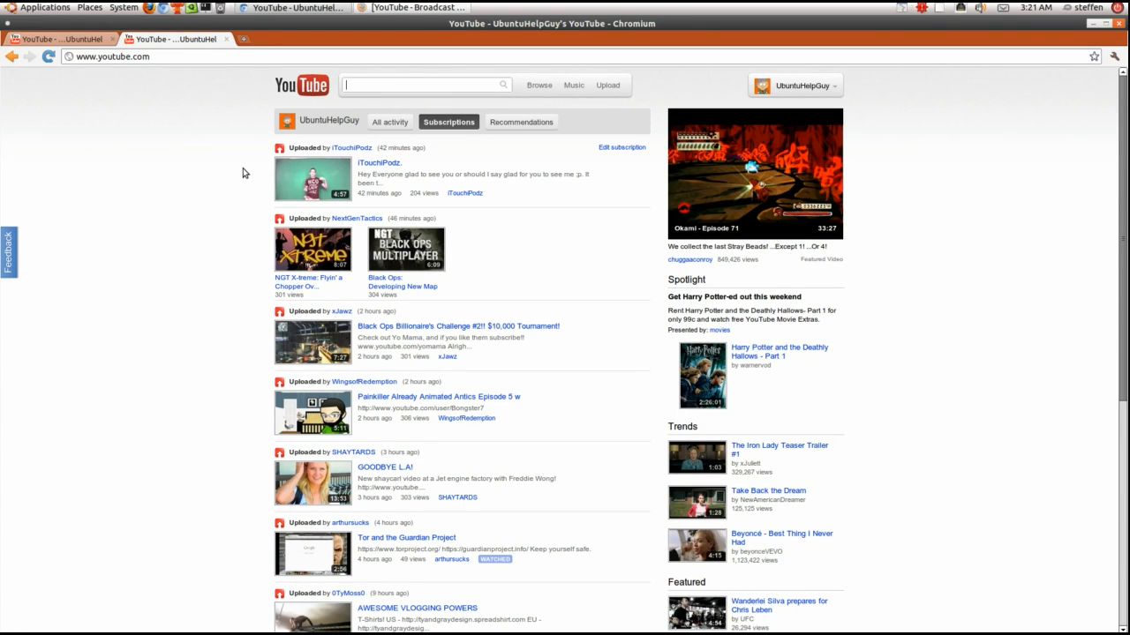
{"action": "mouse_move", "coordinate": [223, 199]}
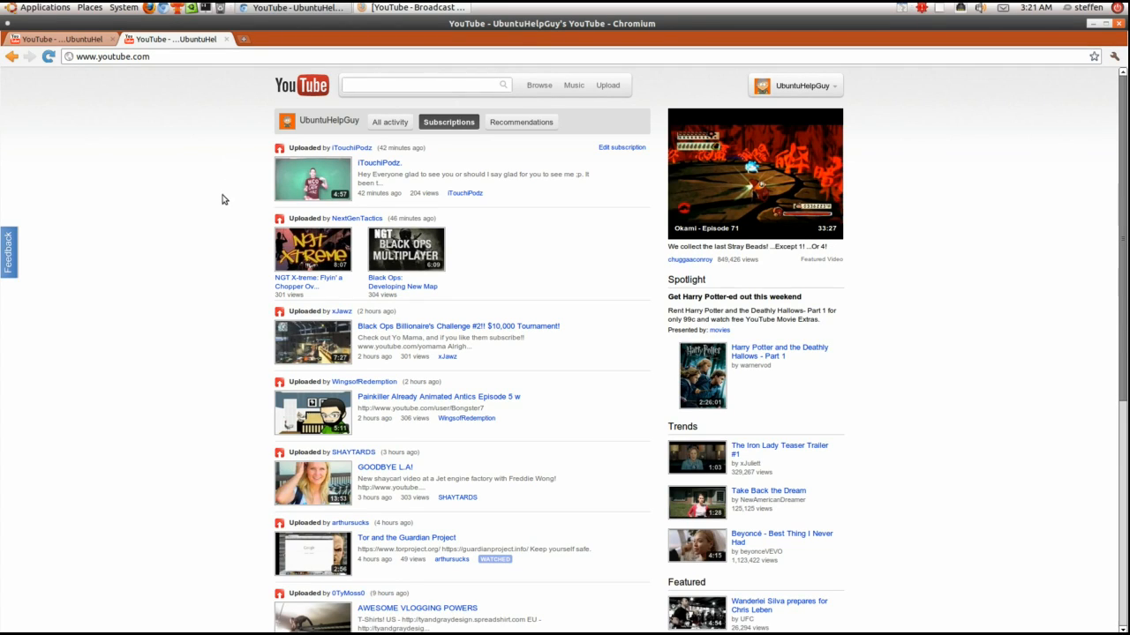
{"action": "mouse_move", "coordinate": [202, 201]}
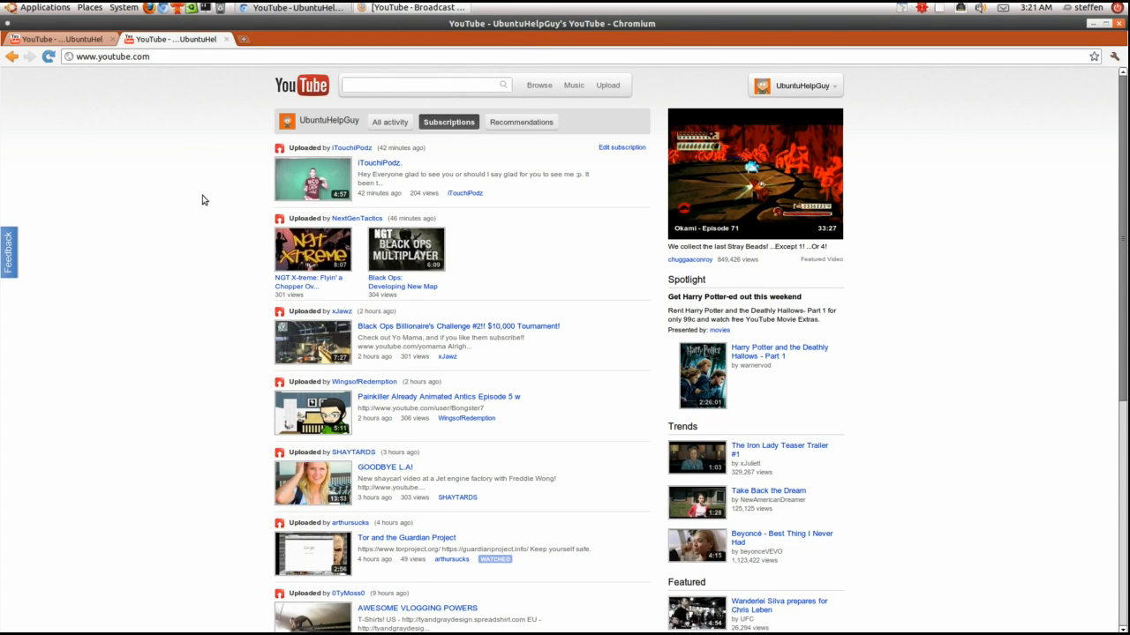
{"action": "left_click", "coordinate": [424, 85]}
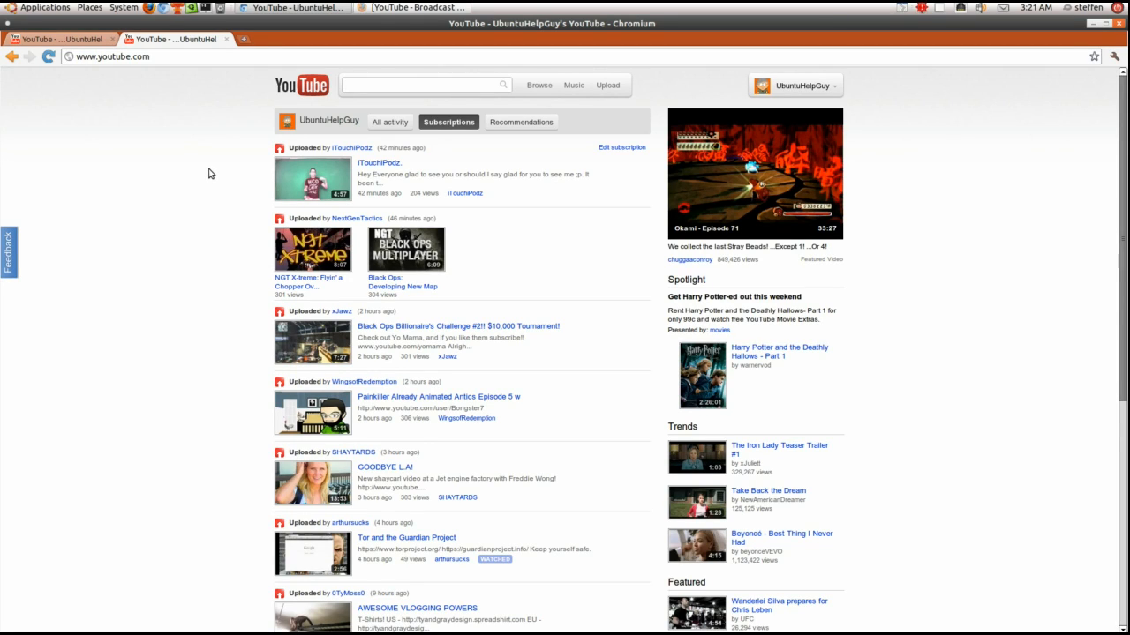
{"action": "mouse_move", "coordinate": [218, 168]}
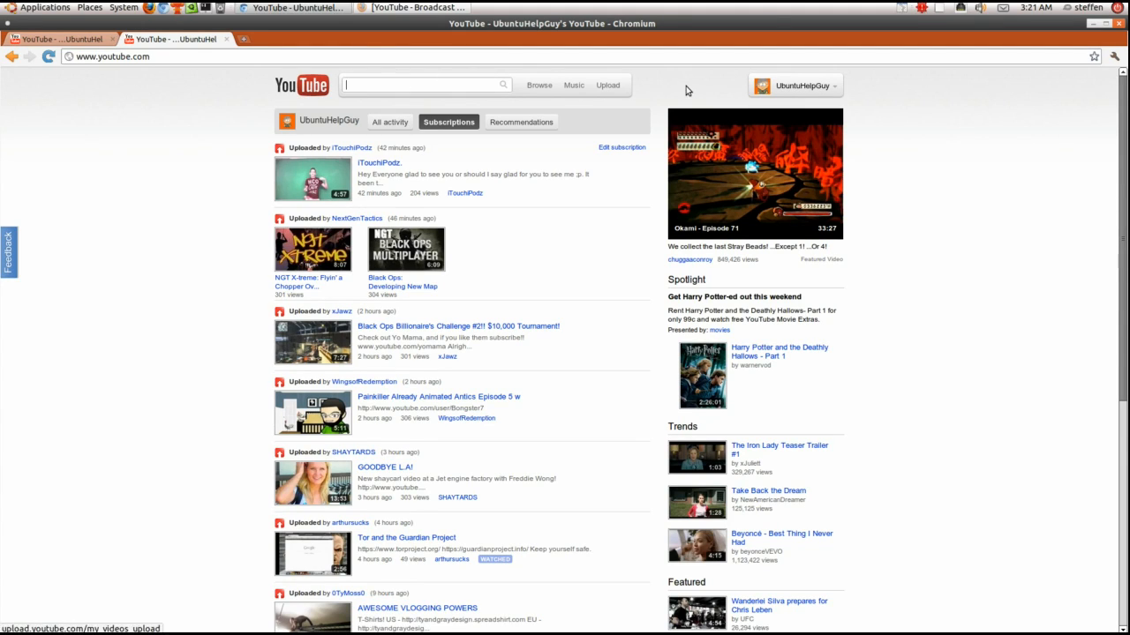
Step: Open the UbuntuHelpGuy channel page and scroll through its Featured uploads and details
{"action": "left_click", "coordinate": [329, 120]}
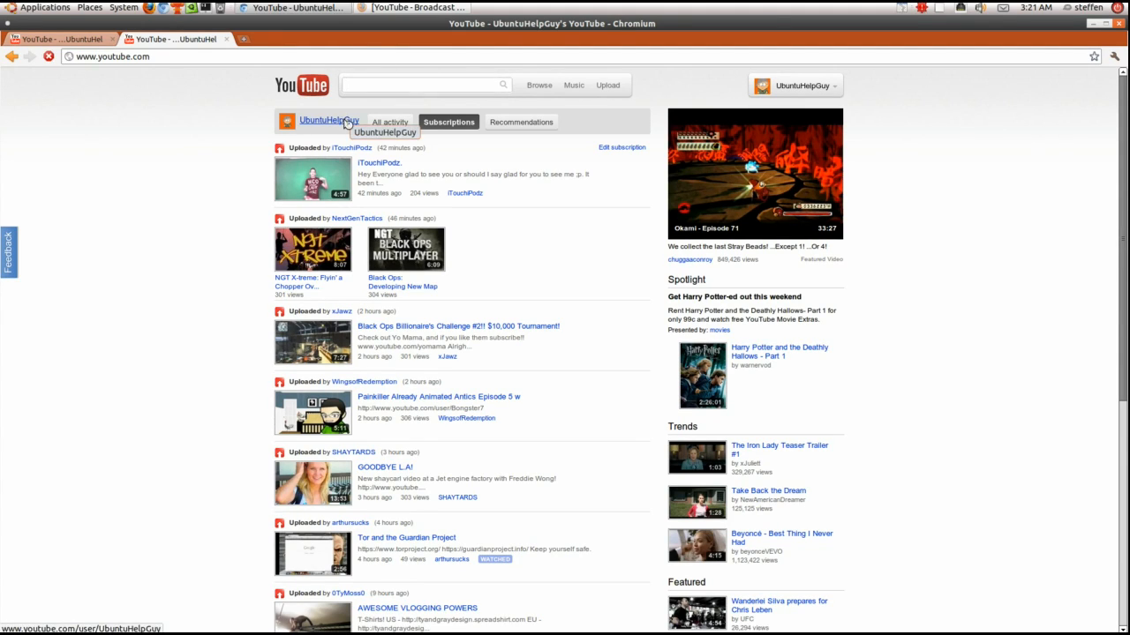
{"action": "left_click", "coordinate": [323, 121]}
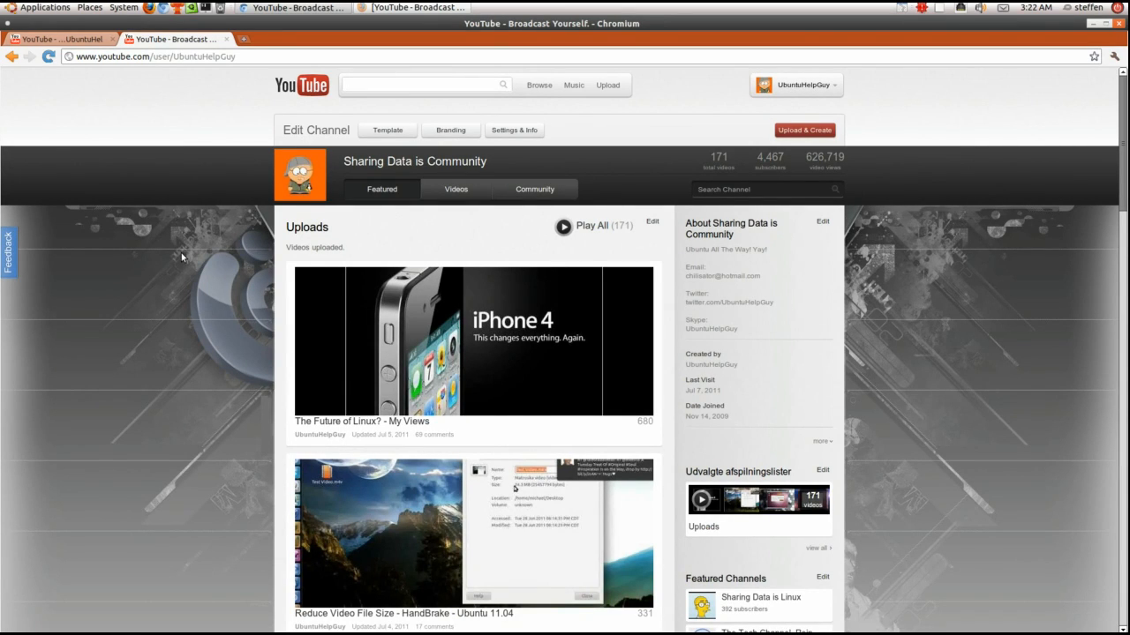
{"action": "mouse_move", "coordinate": [177, 260]}
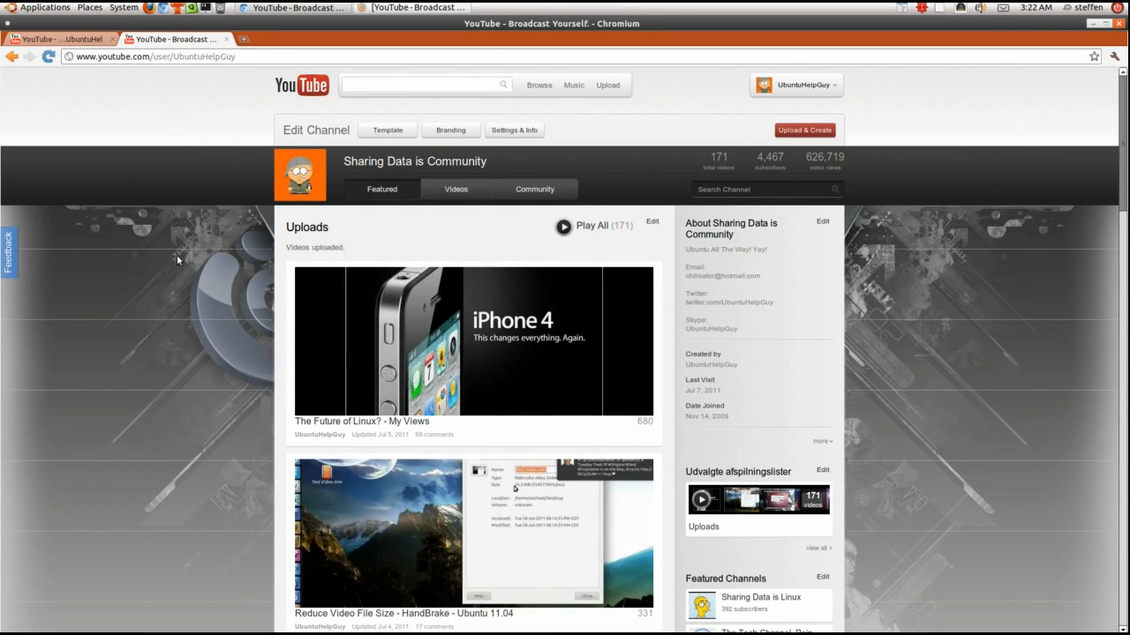
{"action": "mouse_move", "coordinate": [179, 244]}
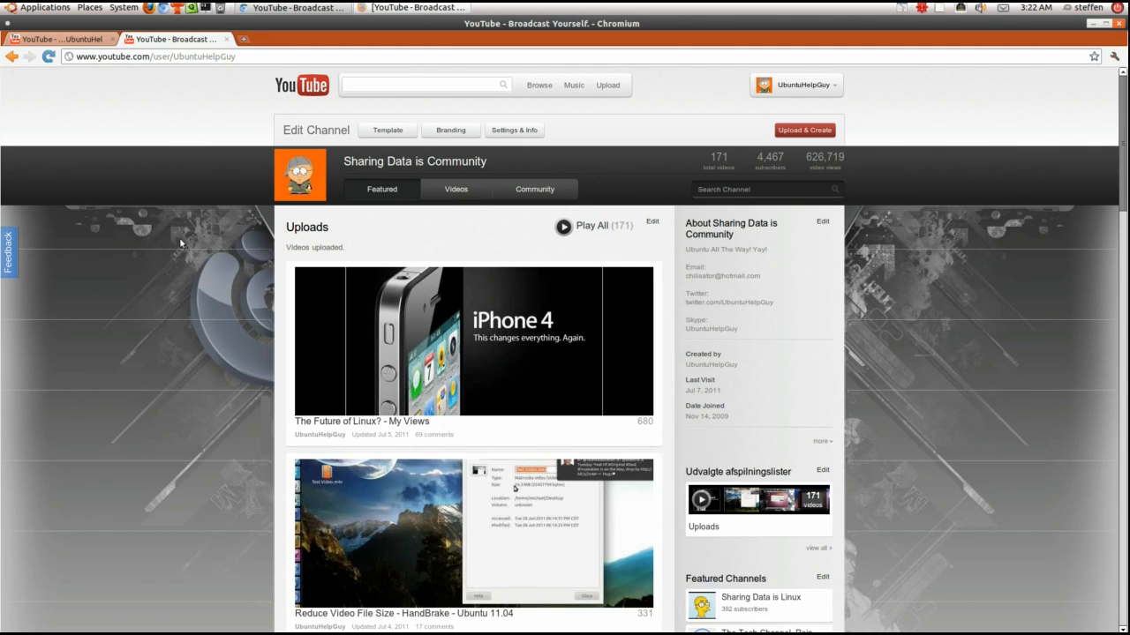
{"action": "mouse_move", "coordinate": [202, 224]}
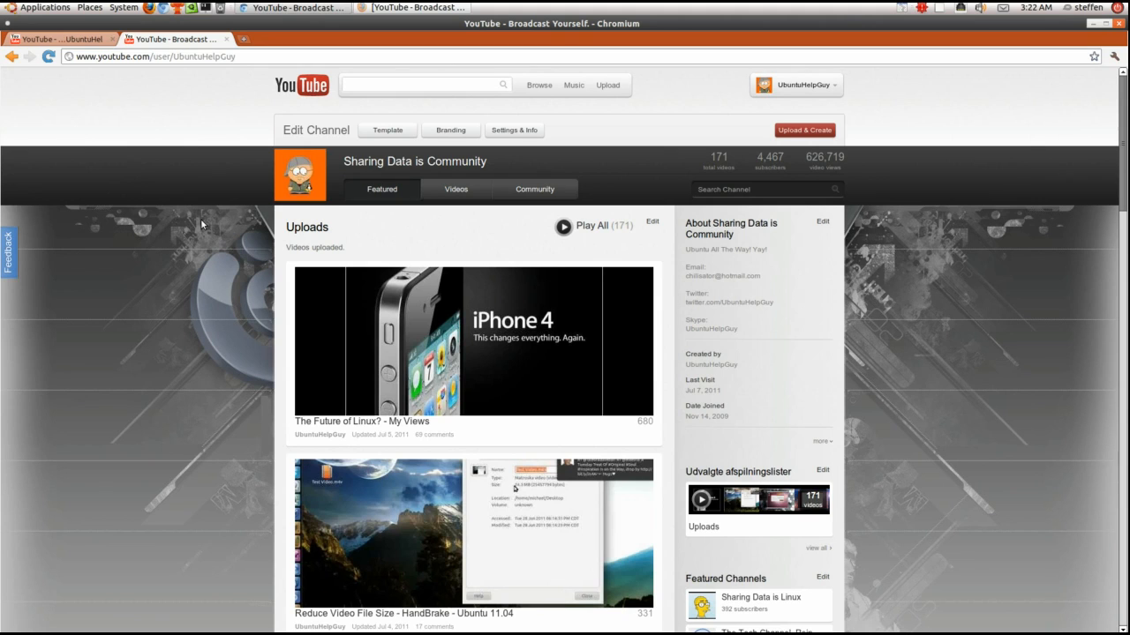
{"action": "scroll", "scroll_direction": "down", "scroll_amount": 3}
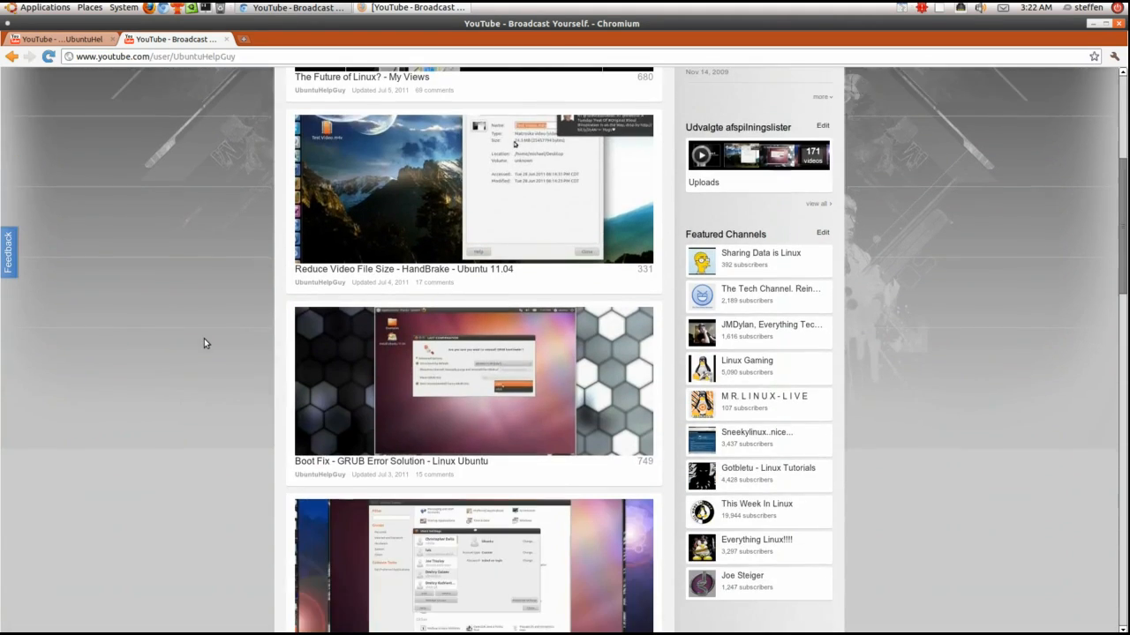
{"action": "scroll", "scroll_direction": "down", "scroll_amount": 3}
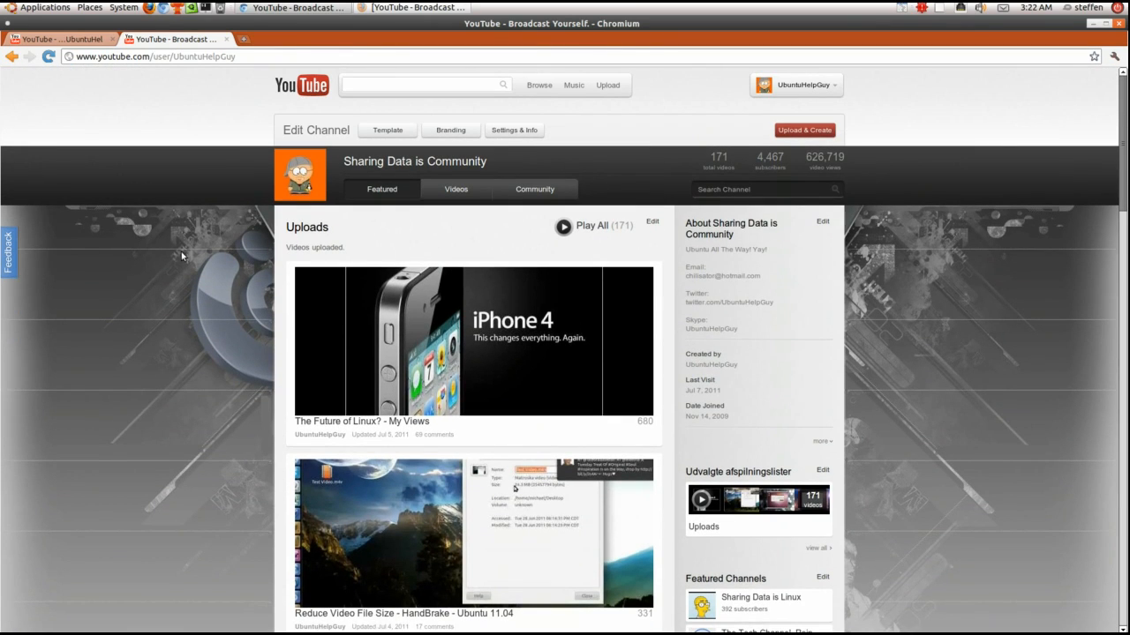
{"action": "scroll", "scroll_direction": "down", "scroll_amount": 3}
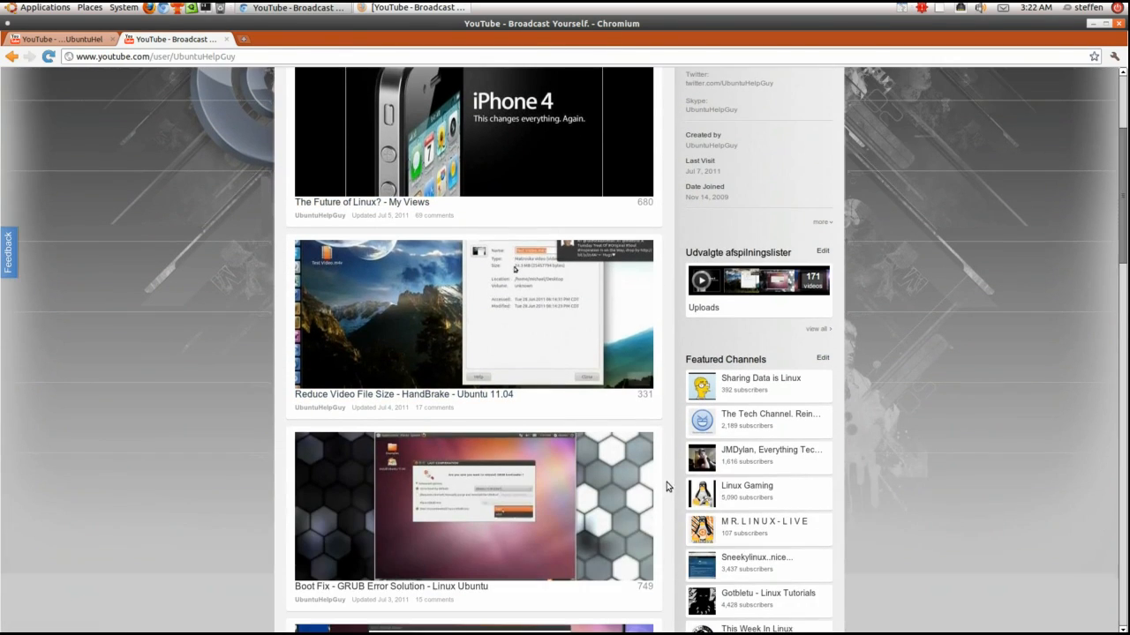
{"action": "scroll", "scroll_direction": "down", "scroll_amount": 3}
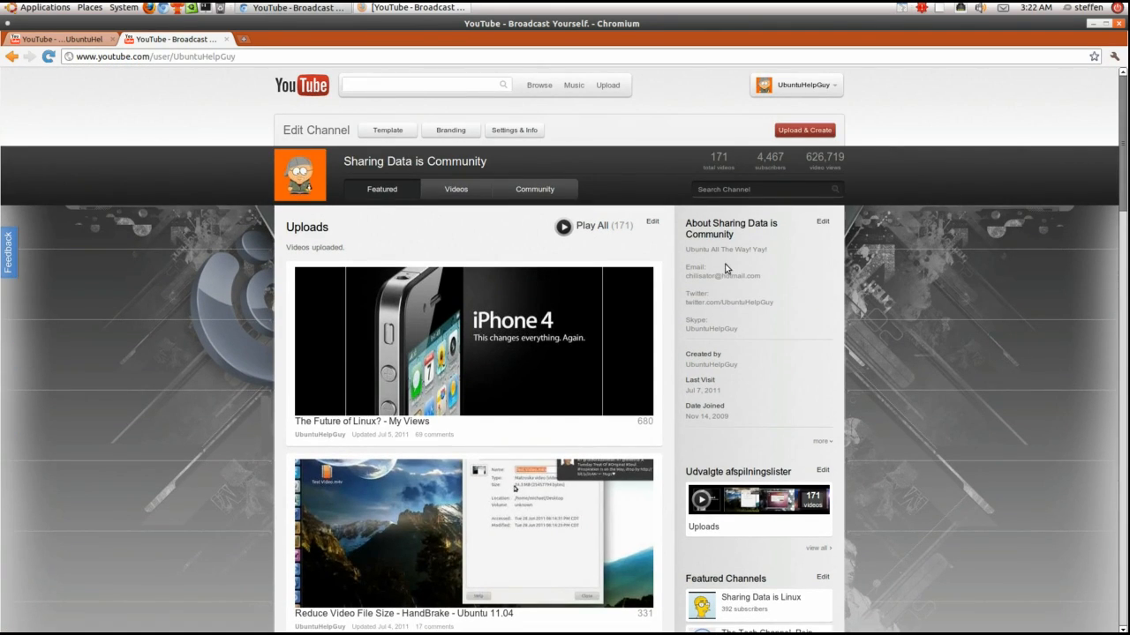
{"action": "mouse_move", "coordinate": [737, 159]}
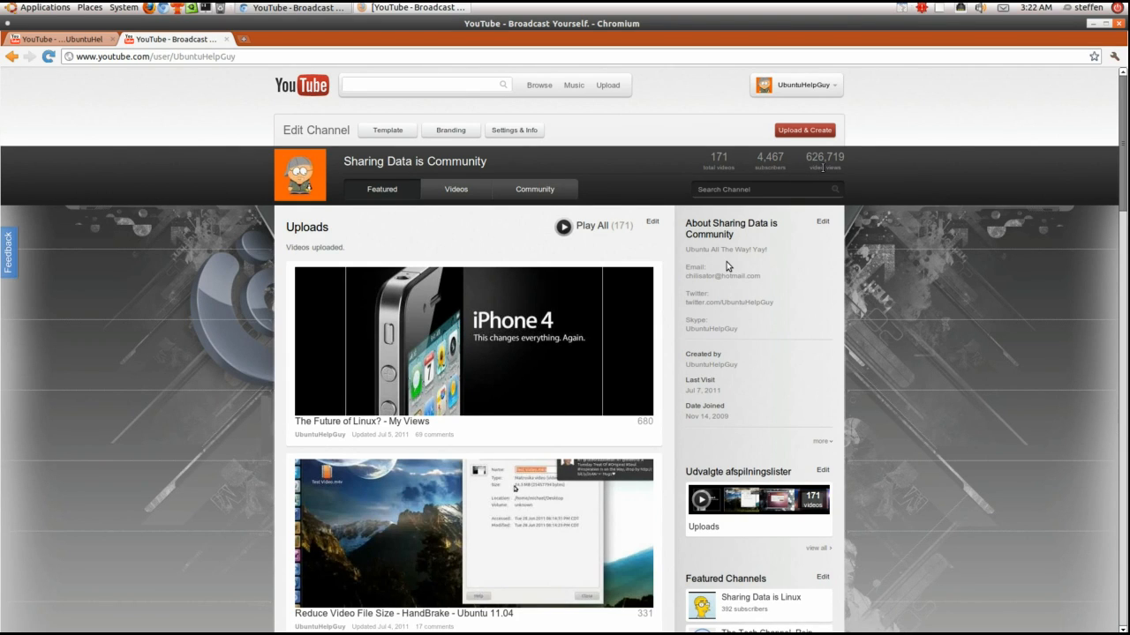
{"action": "scroll", "scroll_direction": "down", "scroll_amount": 3}
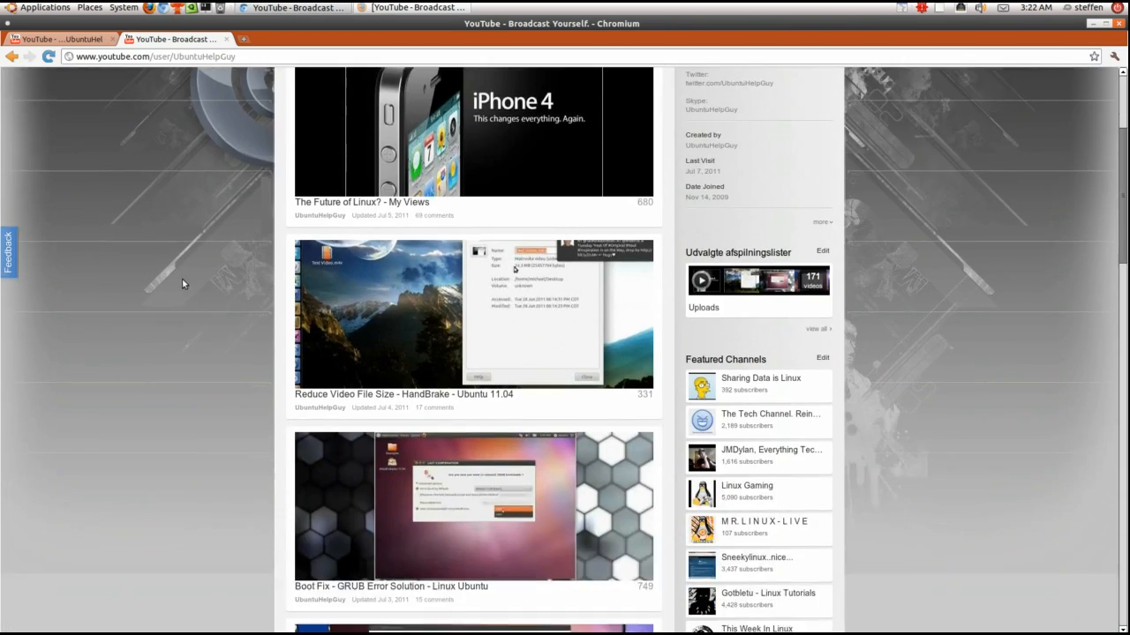
{"action": "scroll", "scroll_direction": "down", "scroll_amount": 3}
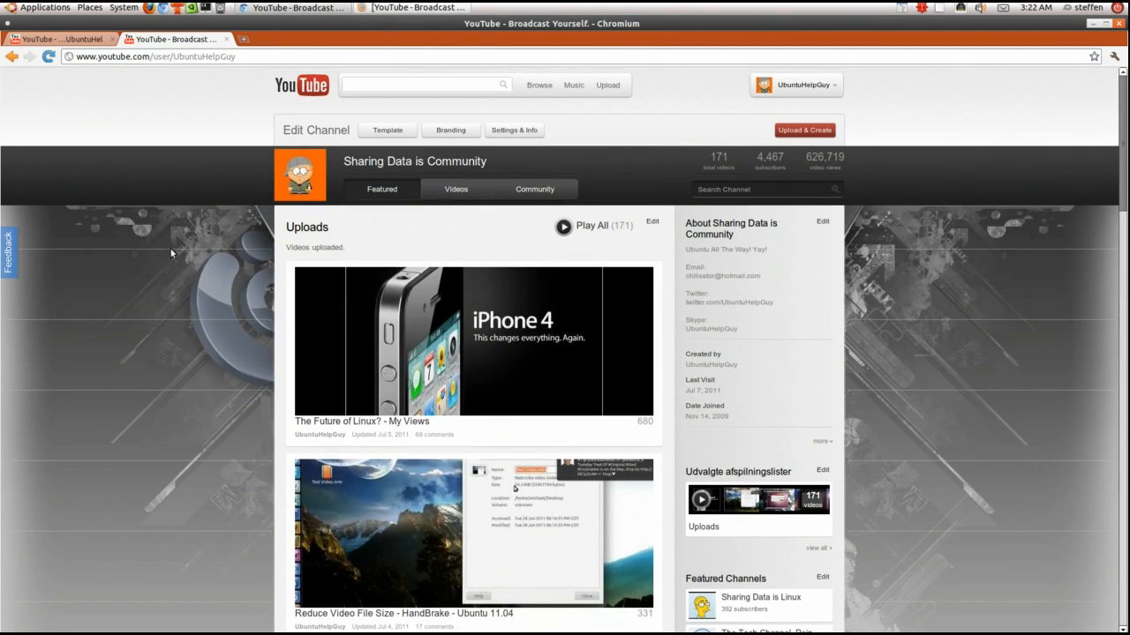
{"action": "mouse_move", "coordinate": [423, 204]}
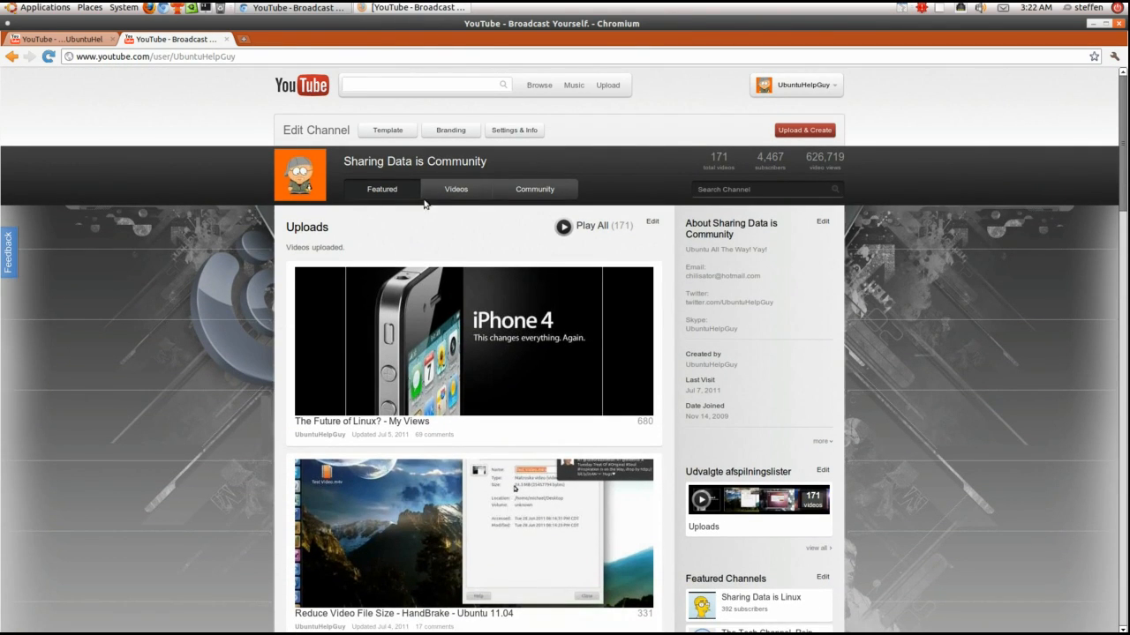
Step: Show the Videos section in Expanded View with Uploads, creedence and Me vs hero playlist thumbnails
{"action": "left_click", "coordinate": [456, 189]}
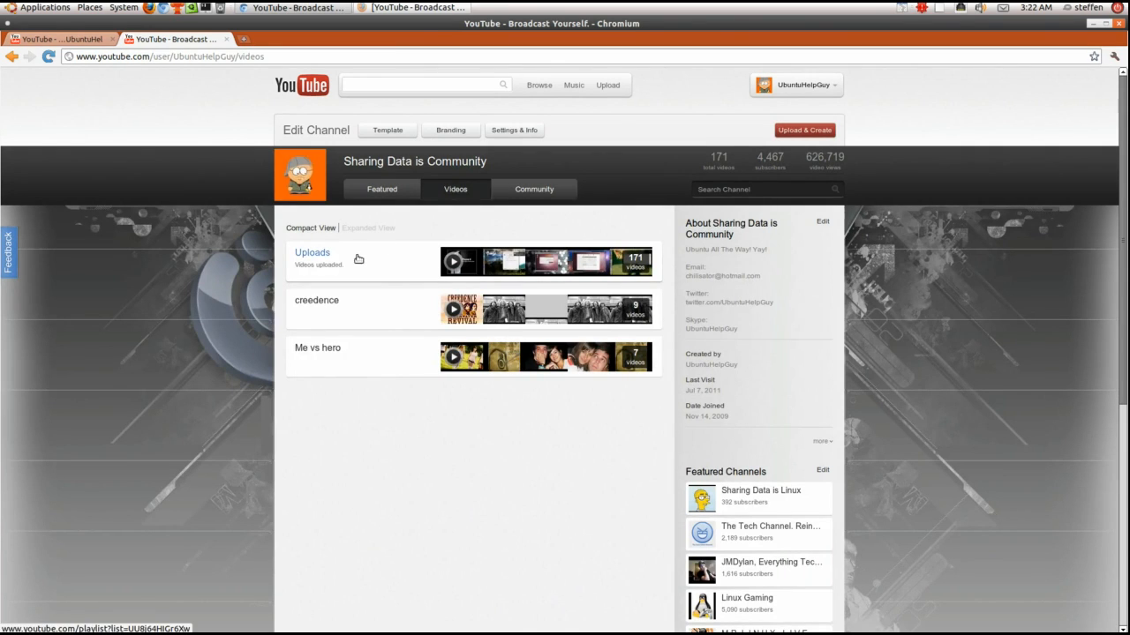
{"action": "mouse_move", "coordinate": [308, 264]}
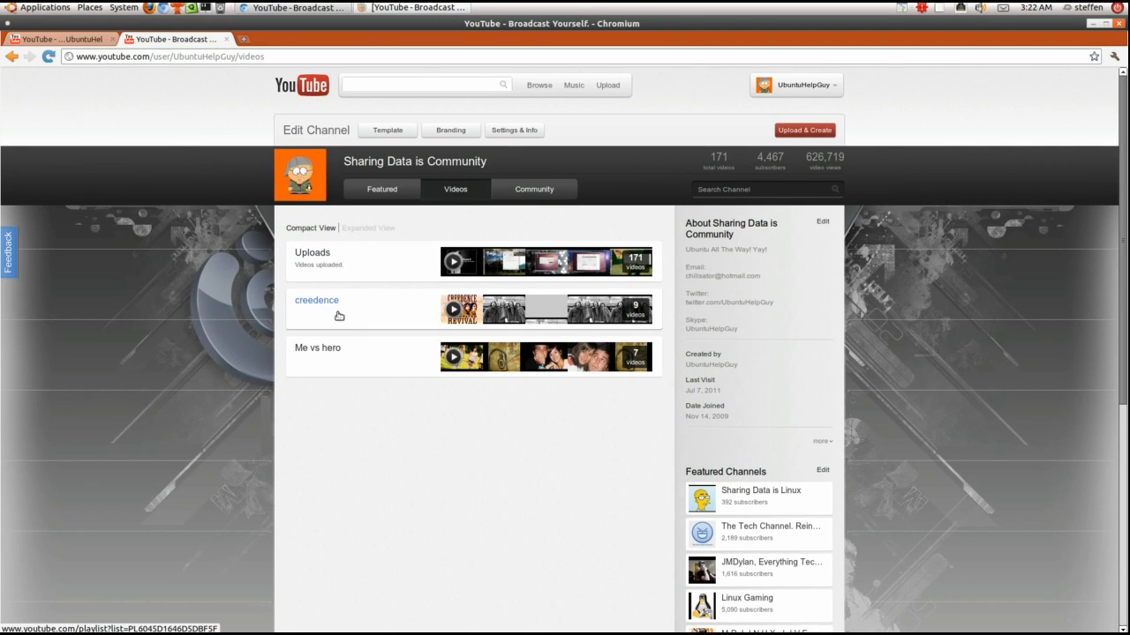
{"action": "mouse_move", "coordinate": [327, 314]}
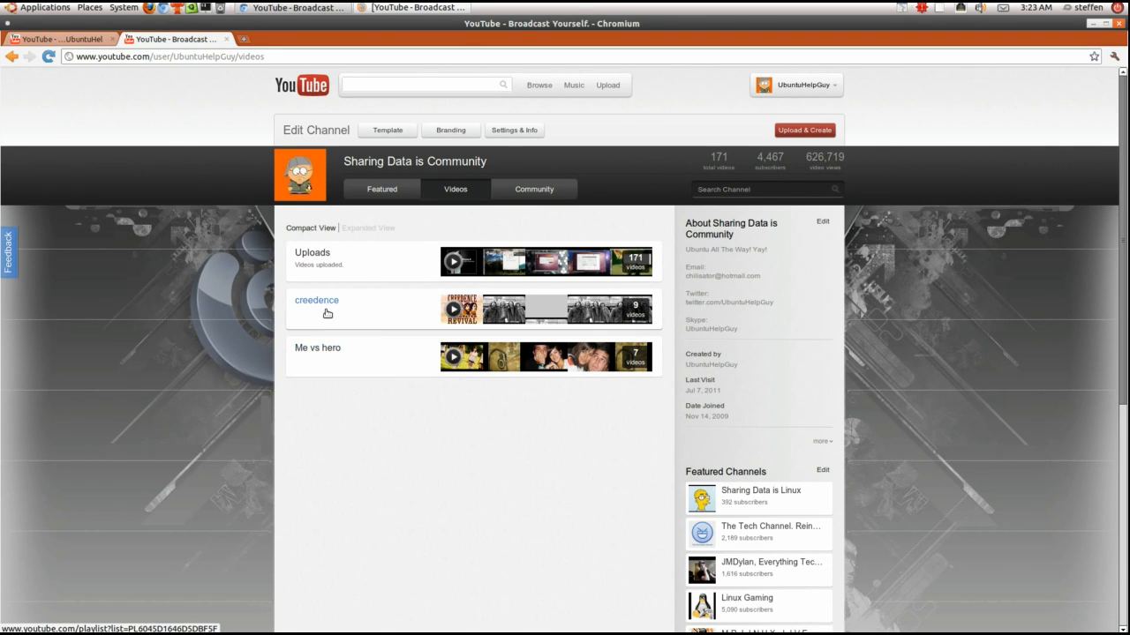
{"action": "mouse_move", "coordinate": [322, 312]}
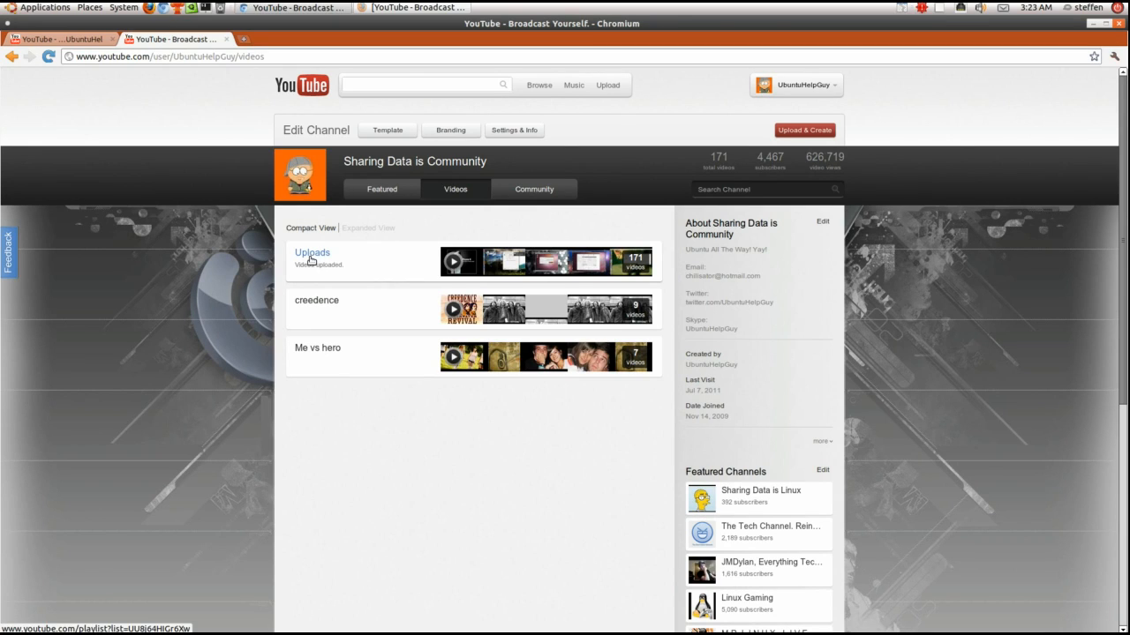
{"action": "mouse_move", "coordinate": [359, 242]}
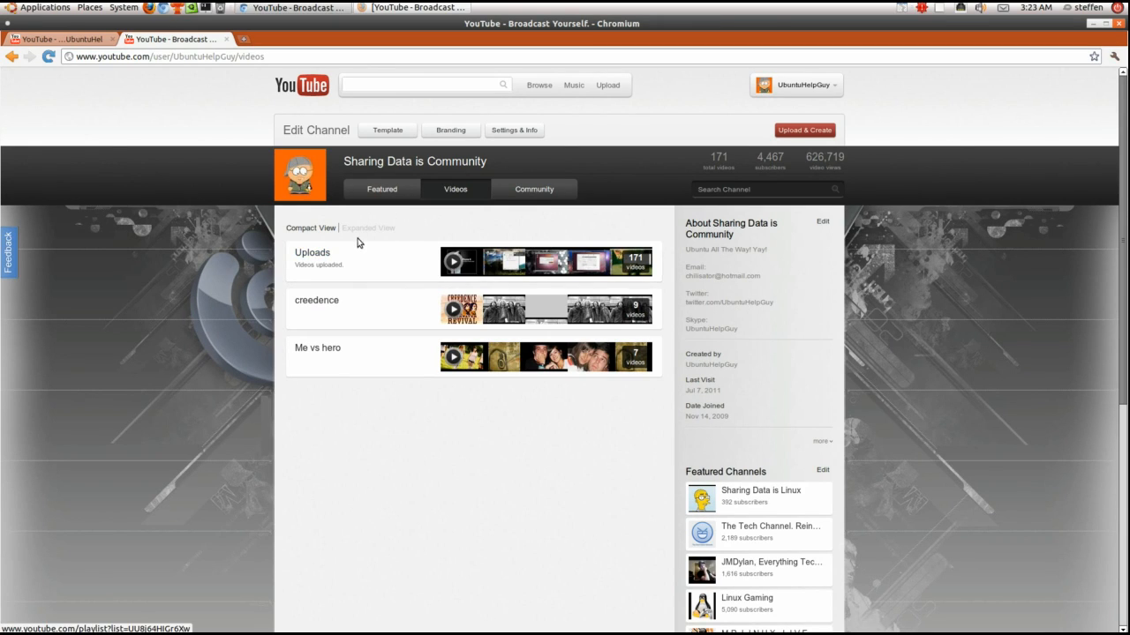
{"action": "left_click", "coordinate": [368, 227]}
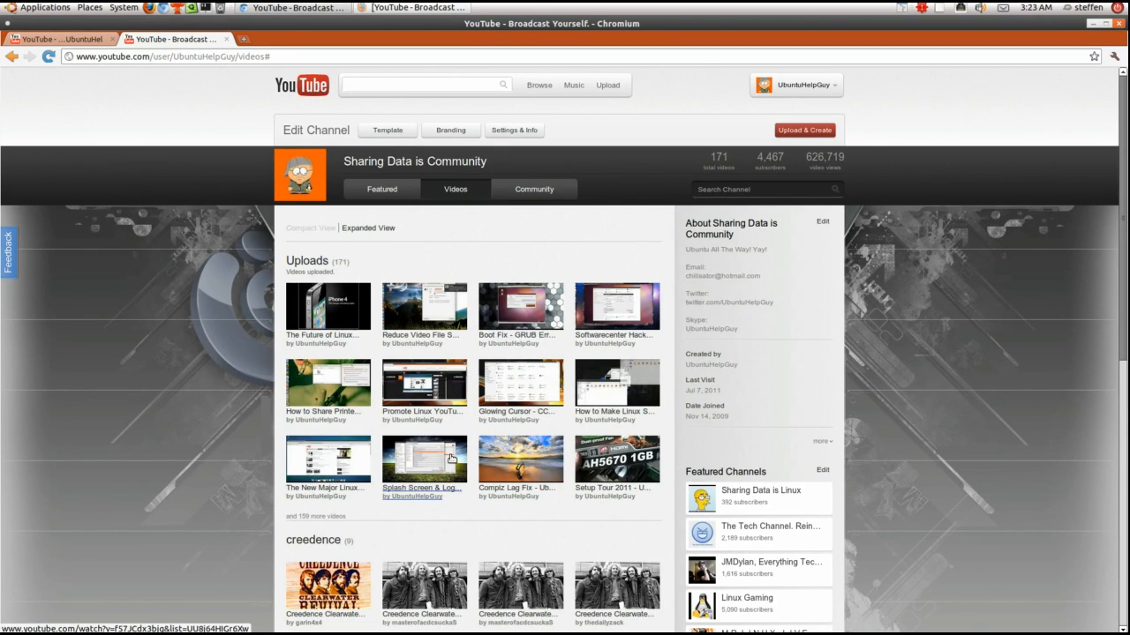
{"action": "mouse_move", "coordinate": [538, 210]}
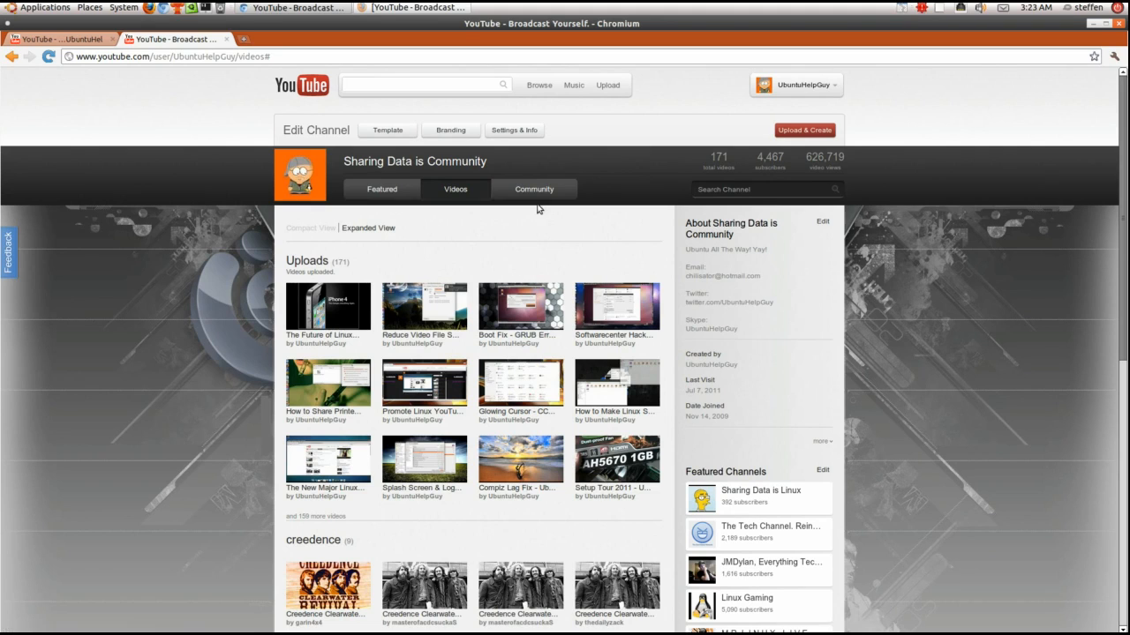
Step: Show the channel's Community section with its recent activity feed
{"action": "left_click", "coordinate": [533, 189]}
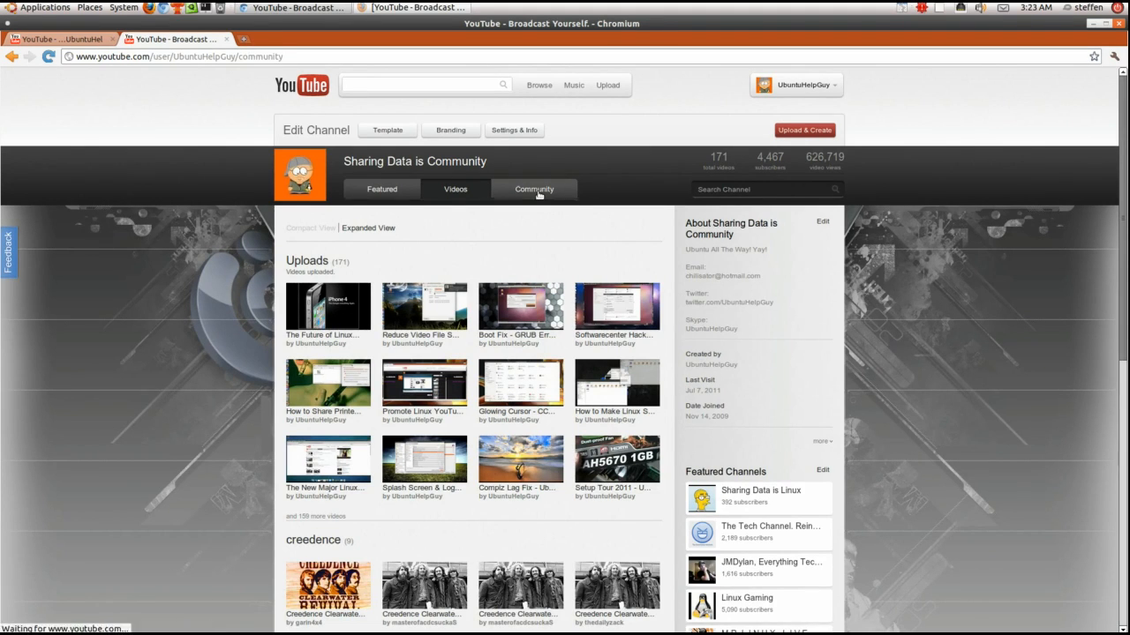
{"action": "left_click", "coordinate": [533, 189]}
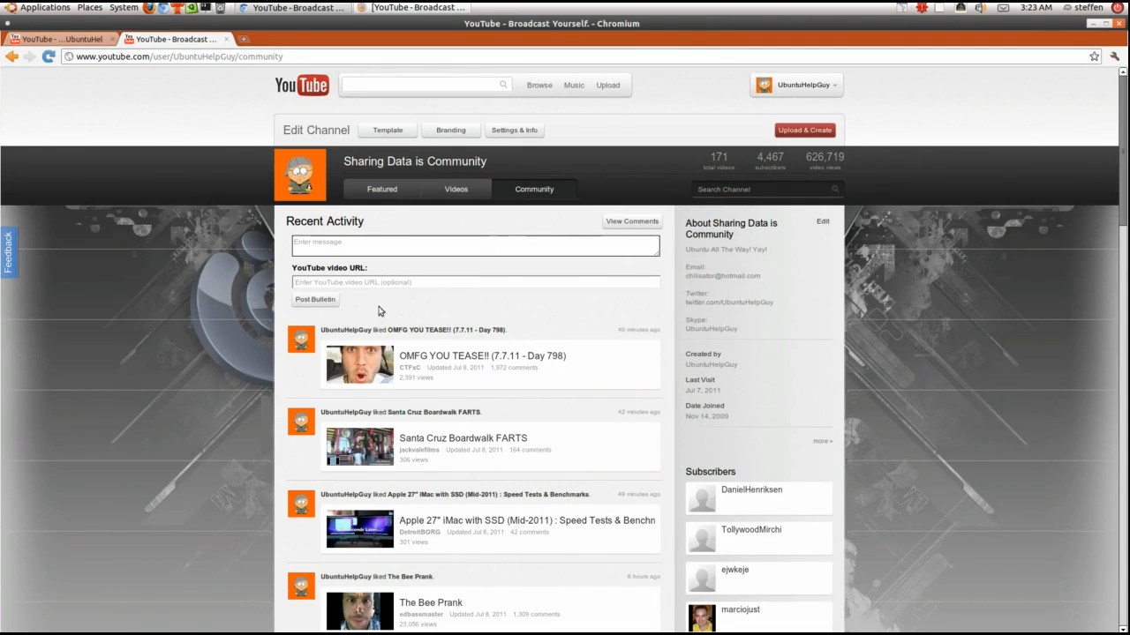
{"action": "scroll", "scroll_direction": "down", "scroll_amount": 3}
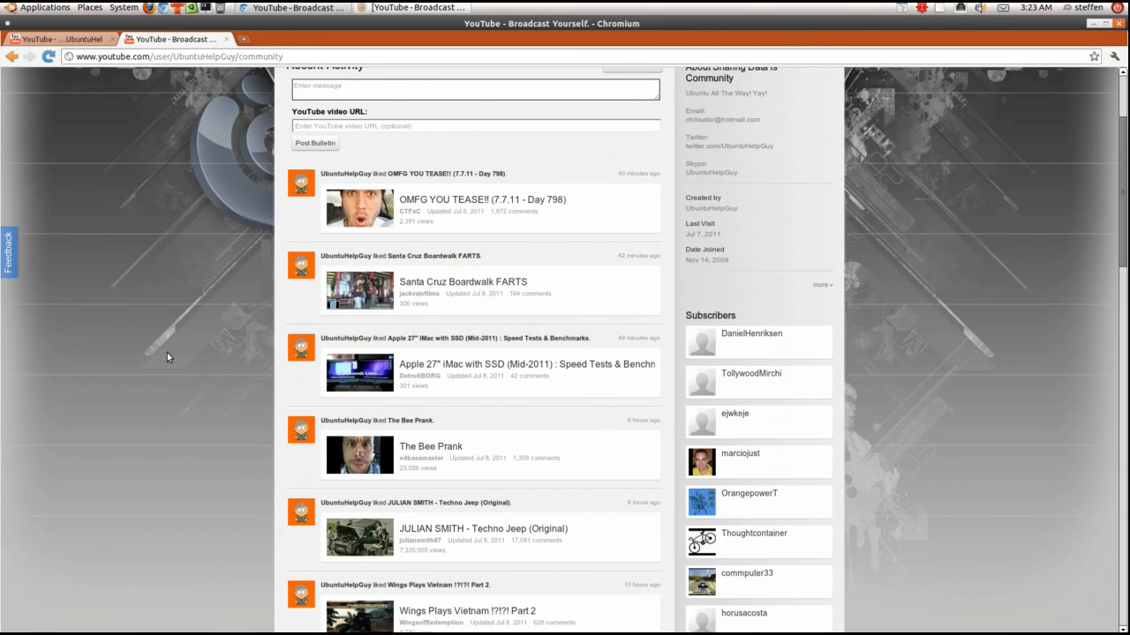
{"action": "scroll", "scroll_direction": "down", "scroll_amount": 3}
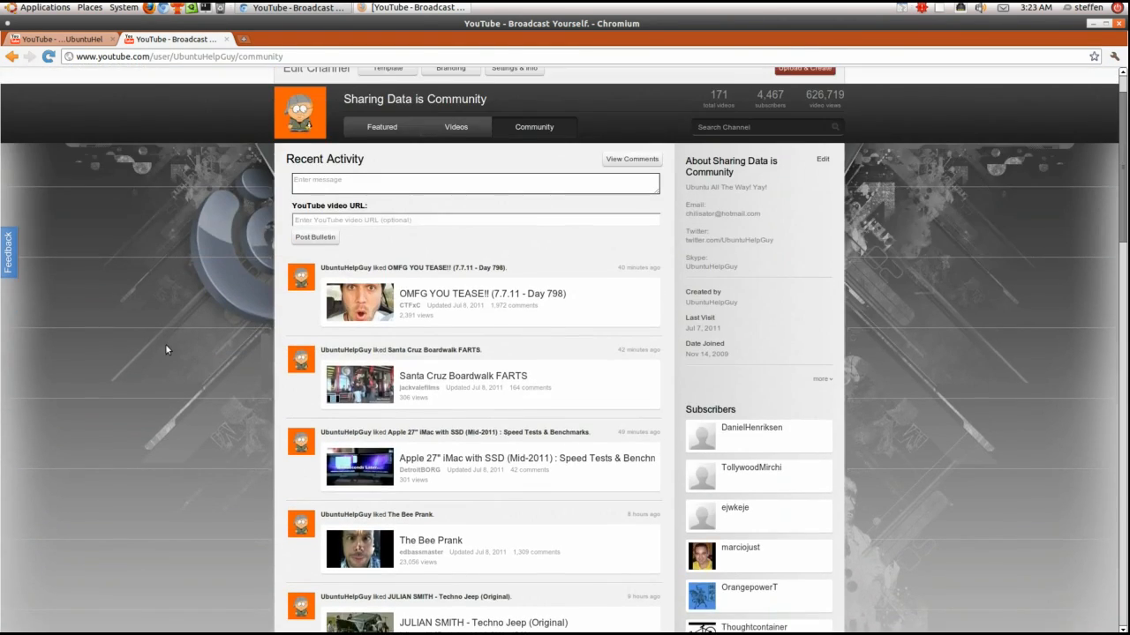
{"action": "scroll", "scroll_direction": "up", "scroll_amount": 3}
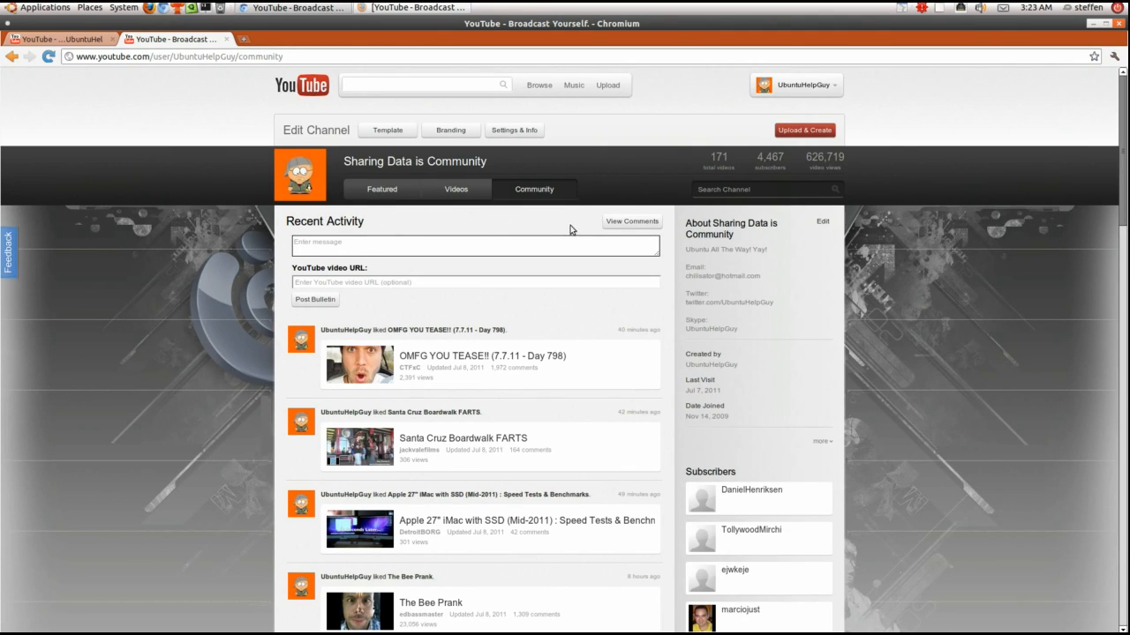
{"action": "mouse_move", "coordinate": [615, 226]}
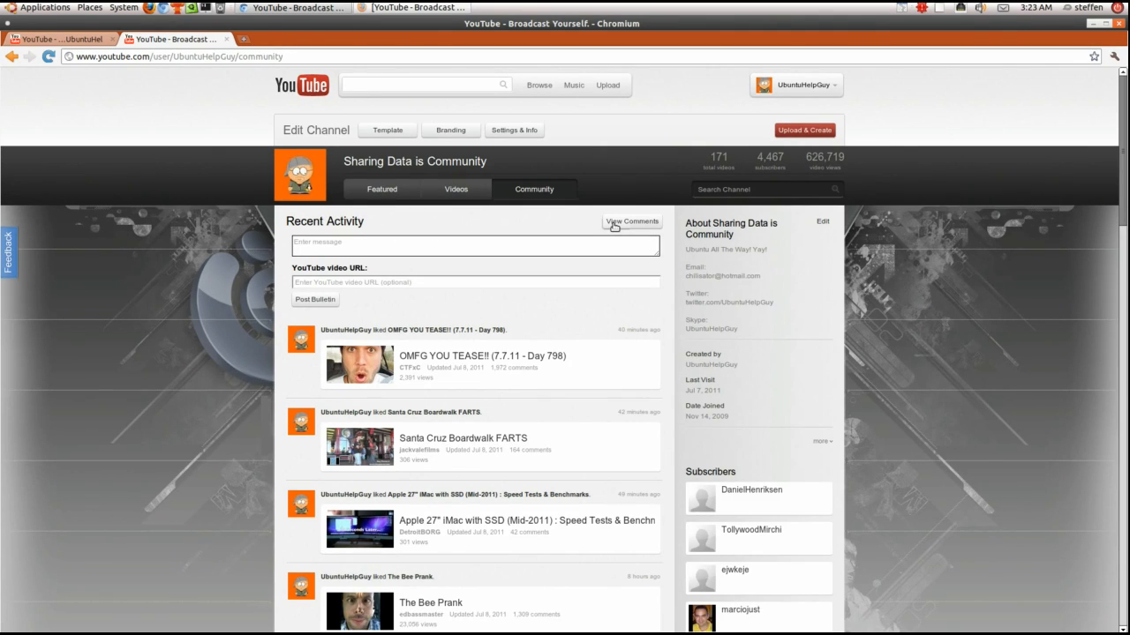
Step: Switch to Channel Comments, toggling once to Recent Activities, and focus the empty comment box
{"action": "left_click", "coordinate": [632, 221]}
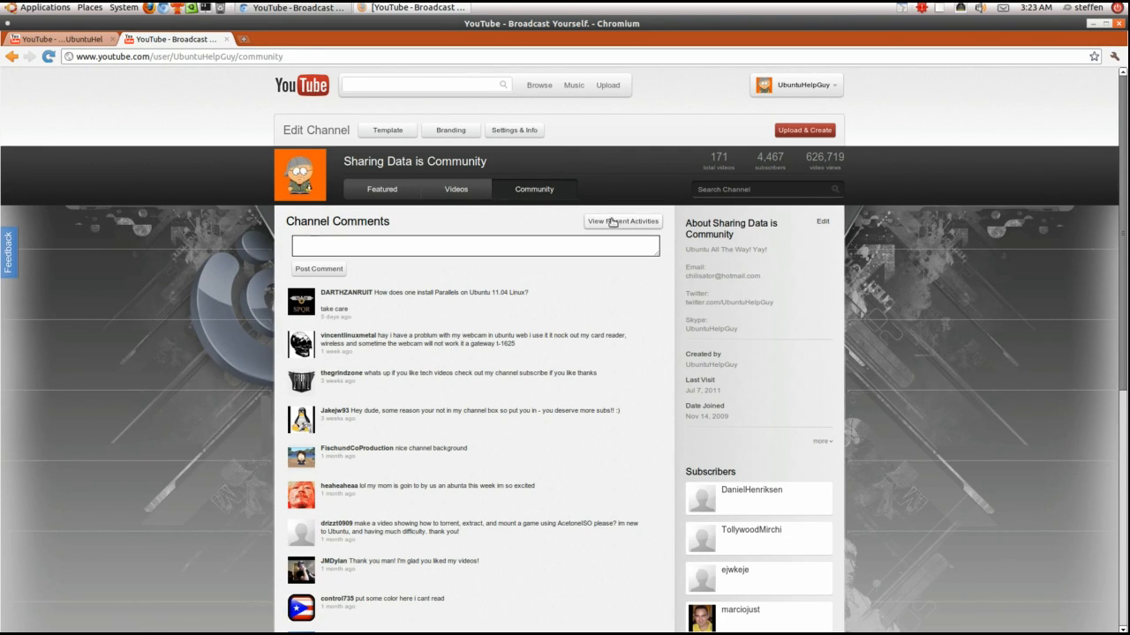
{"action": "left_click", "coordinate": [622, 221]}
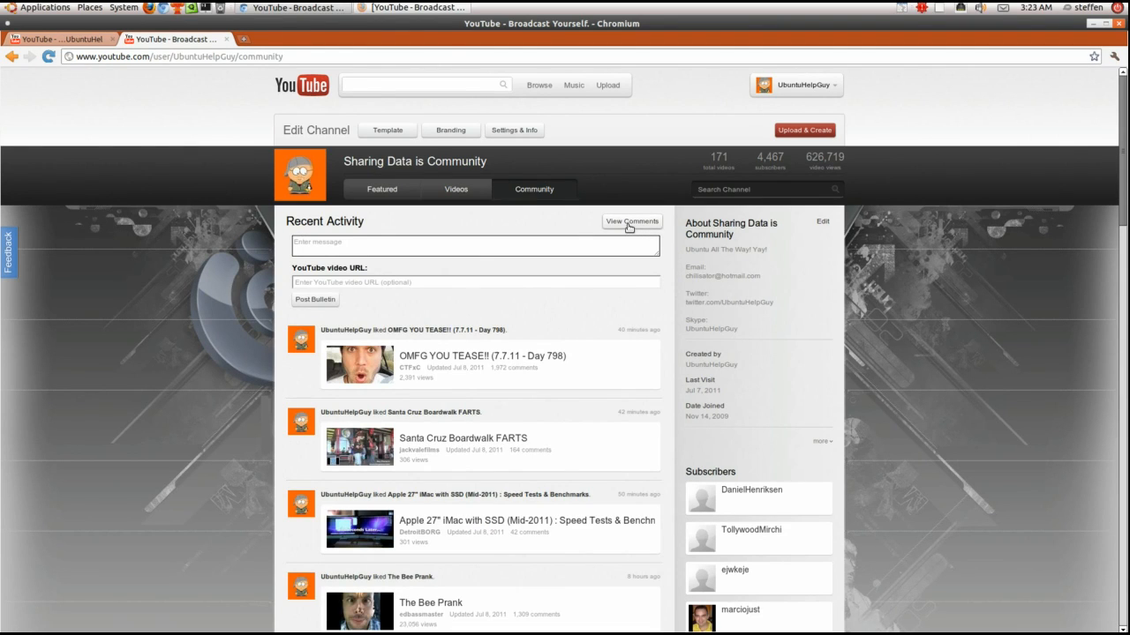
{"action": "left_click", "coordinate": [631, 222]}
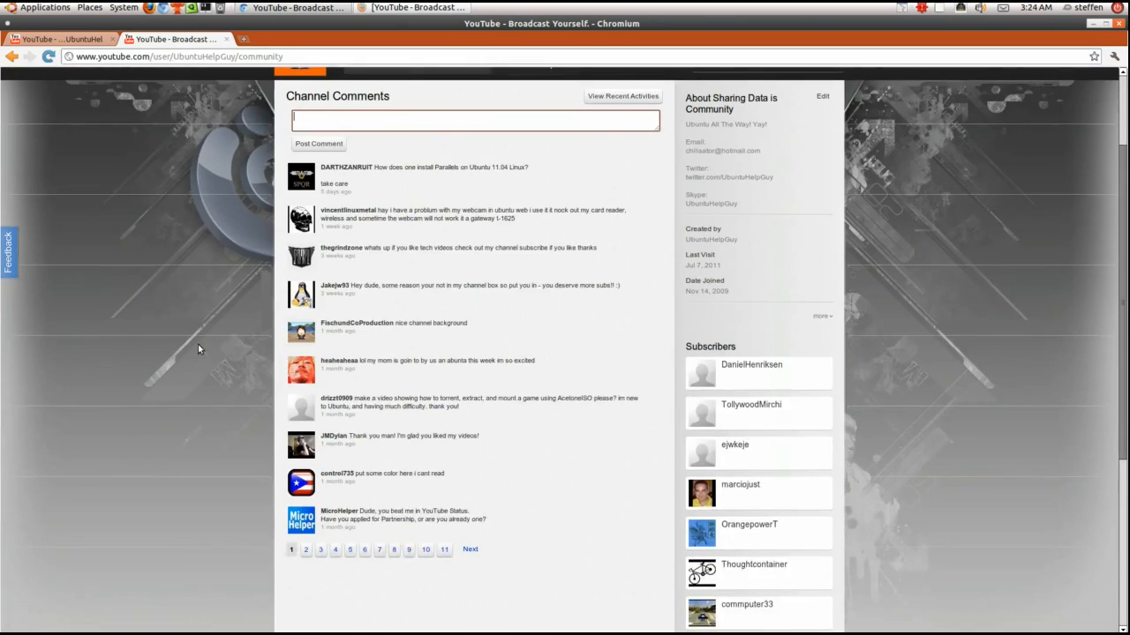
{"action": "scroll", "scroll_direction": "up", "scroll_amount": 3}
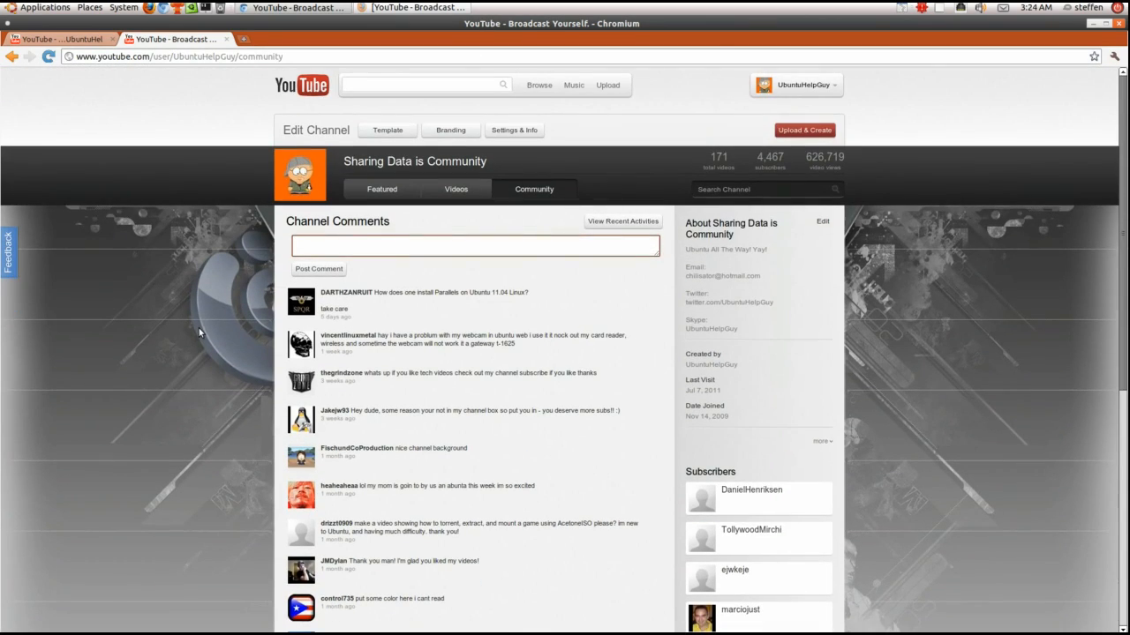
{"action": "left_click", "coordinate": [475, 245]}
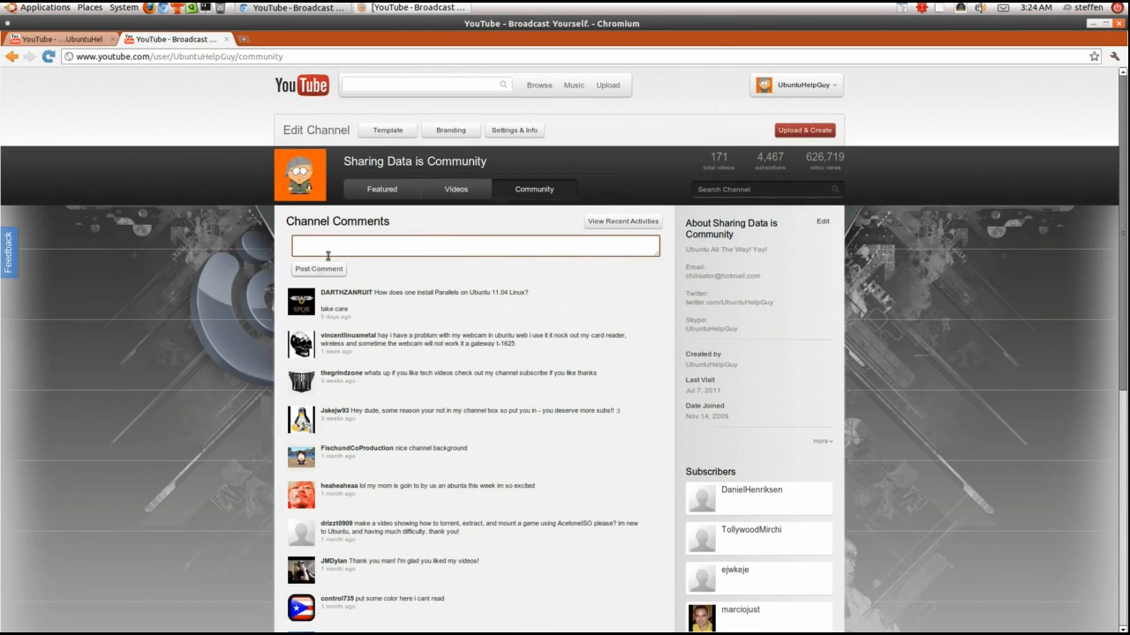
Step: From the Featured page, enter the channel template editor and preview the Creator layout
{"action": "left_click", "coordinate": [381, 189]}
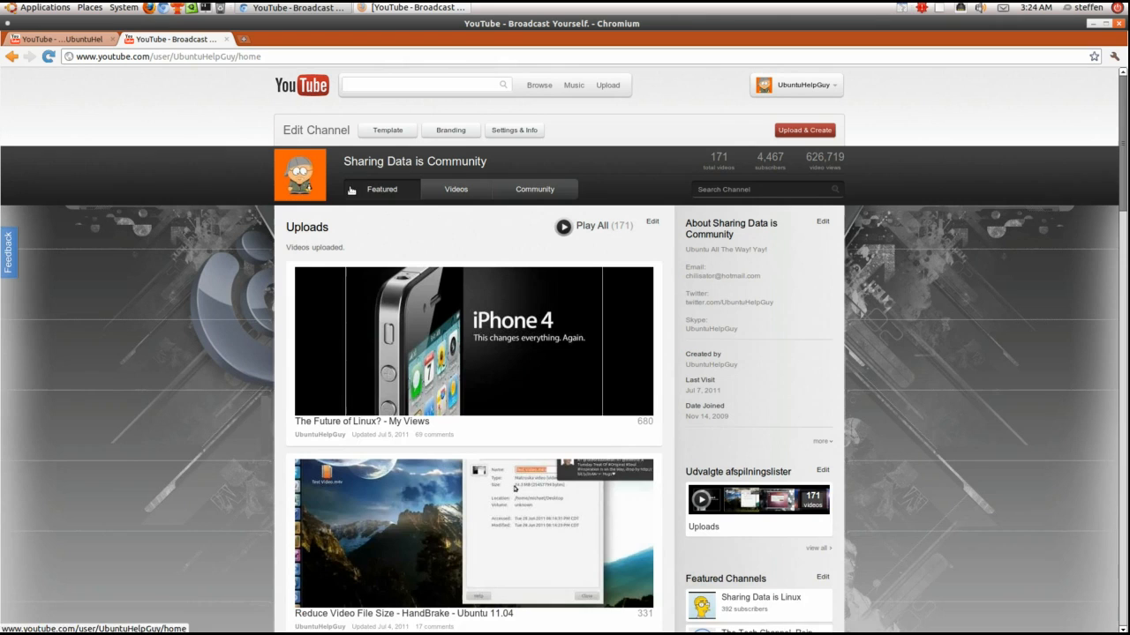
{"action": "mouse_move", "coordinate": [250, 140]}
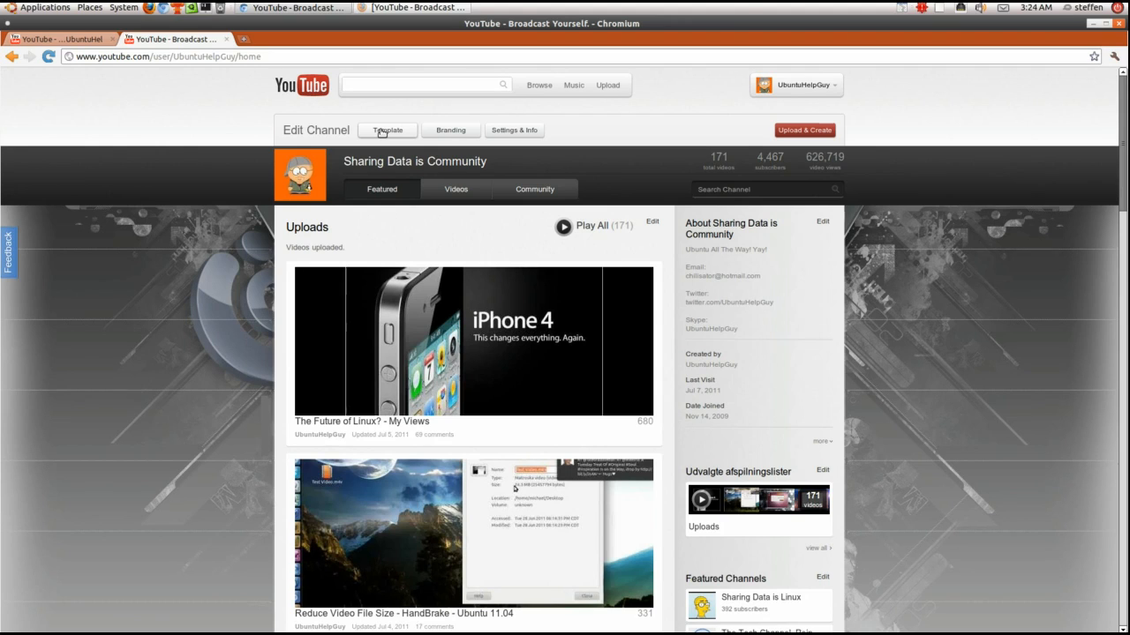
{"action": "left_click", "coordinate": [387, 130]}
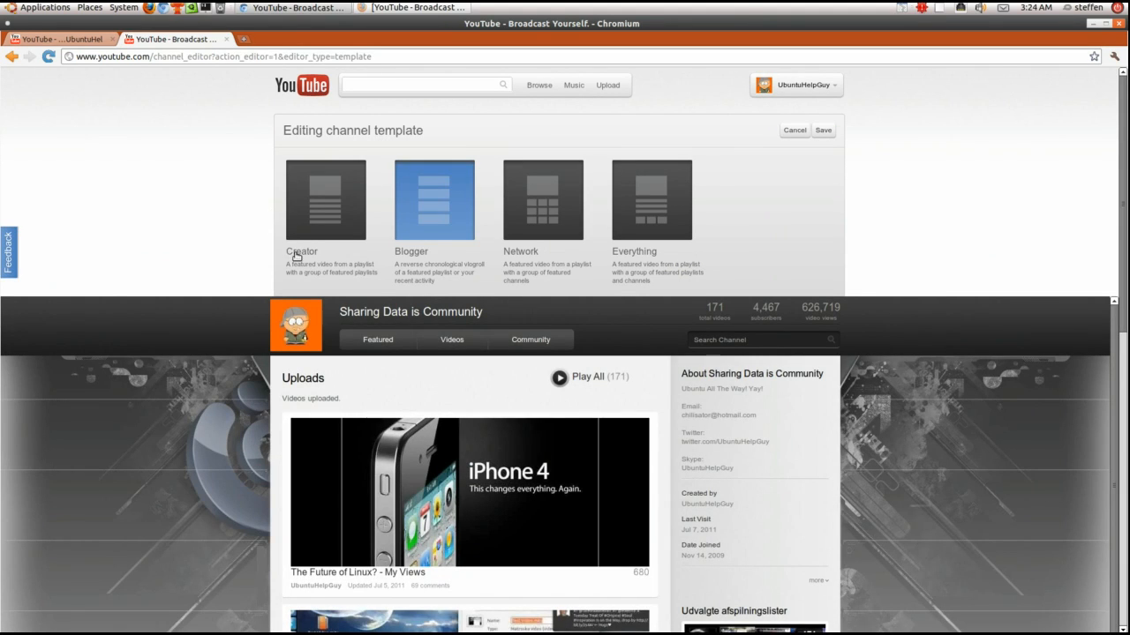
{"action": "mouse_move", "coordinate": [521, 253]}
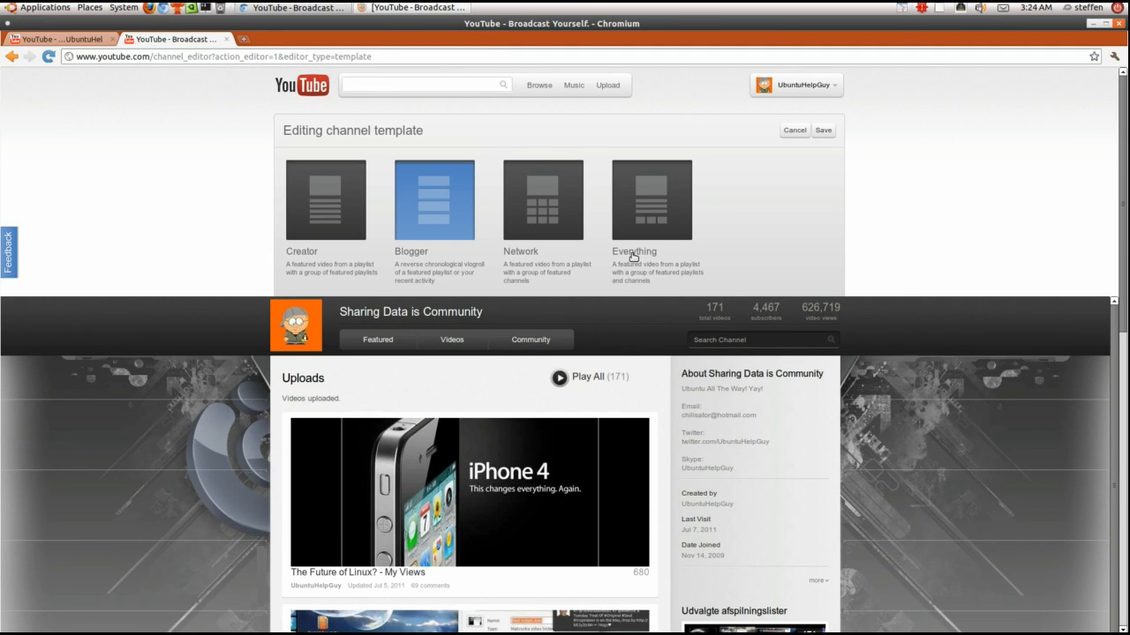
{"action": "left_click", "coordinate": [324, 200]}
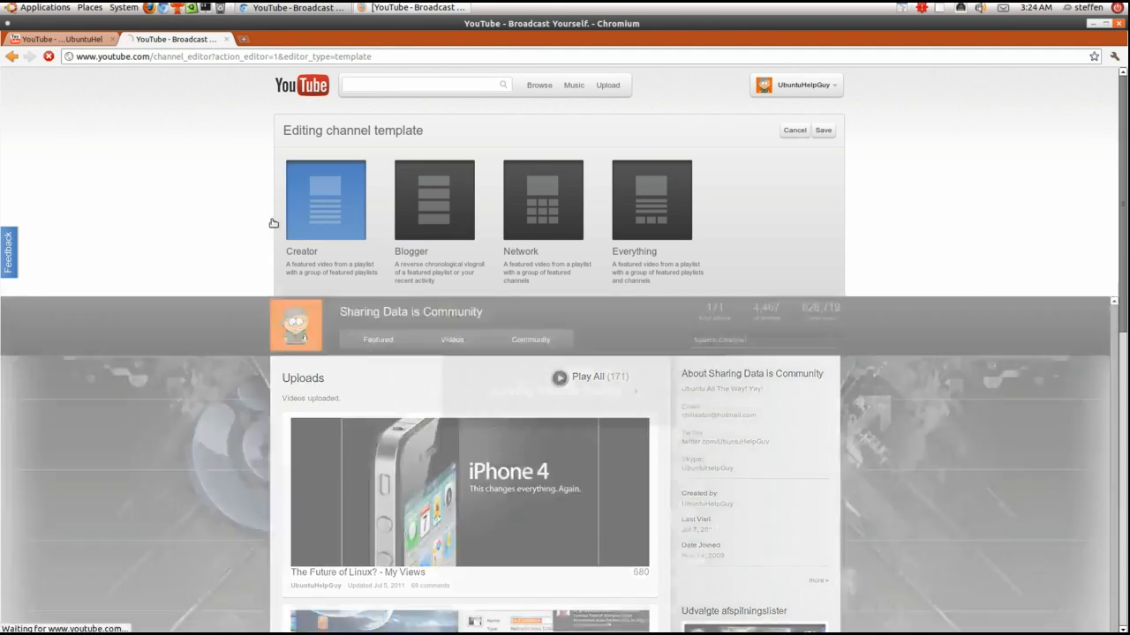
{"action": "scroll", "scroll_direction": "down", "scroll_amount": 3}
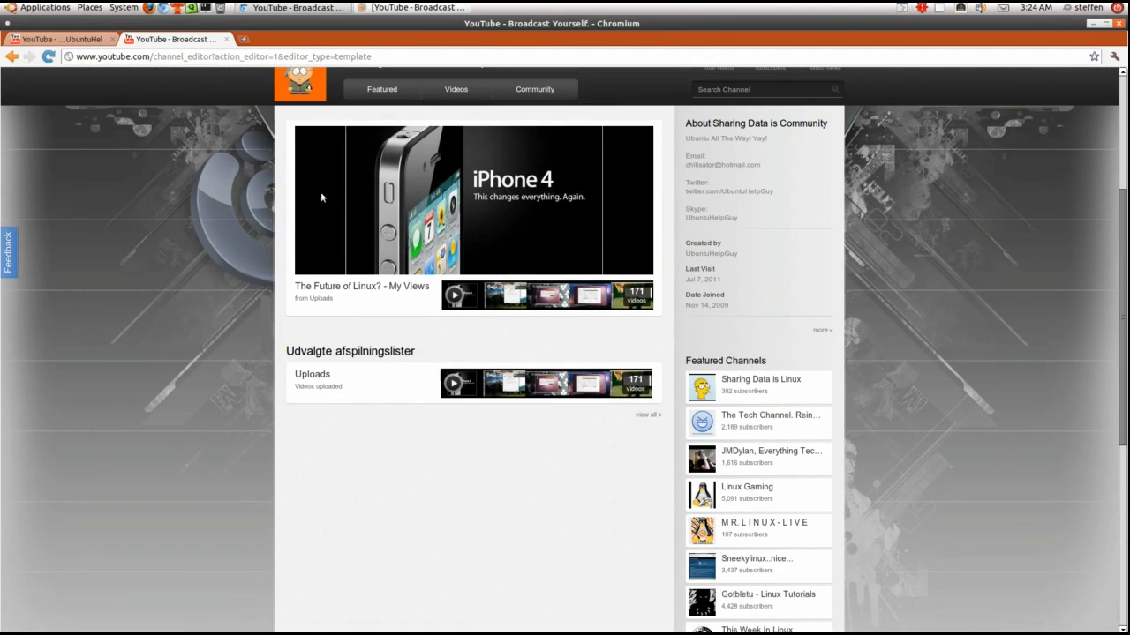
{"action": "mouse_move", "coordinate": [415, 217]}
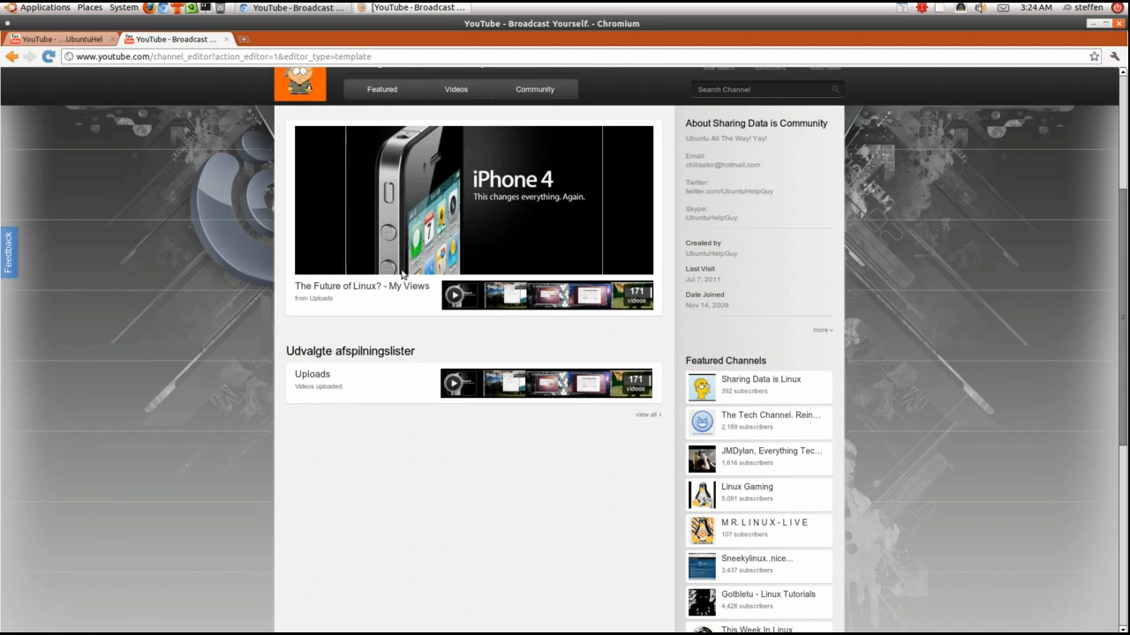
{"action": "mouse_move", "coordinate": [377, 387]}
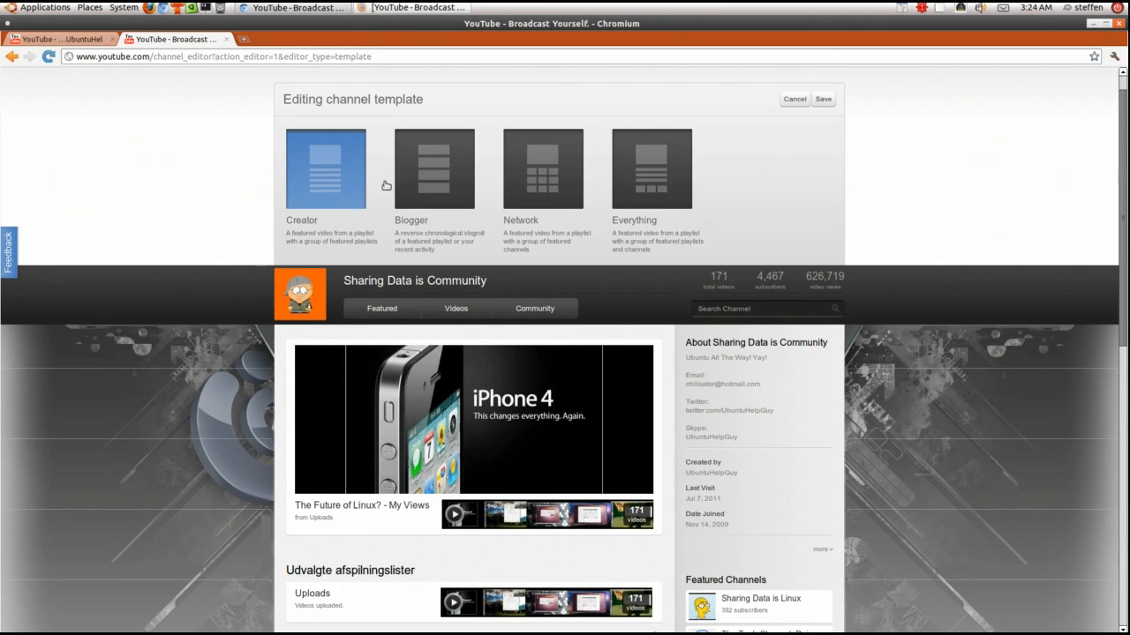
Step: Preview the channel with the Blogger layout's reverse-chronological uploads list
{"action": "left_click", "coordinate": [434, 169]}
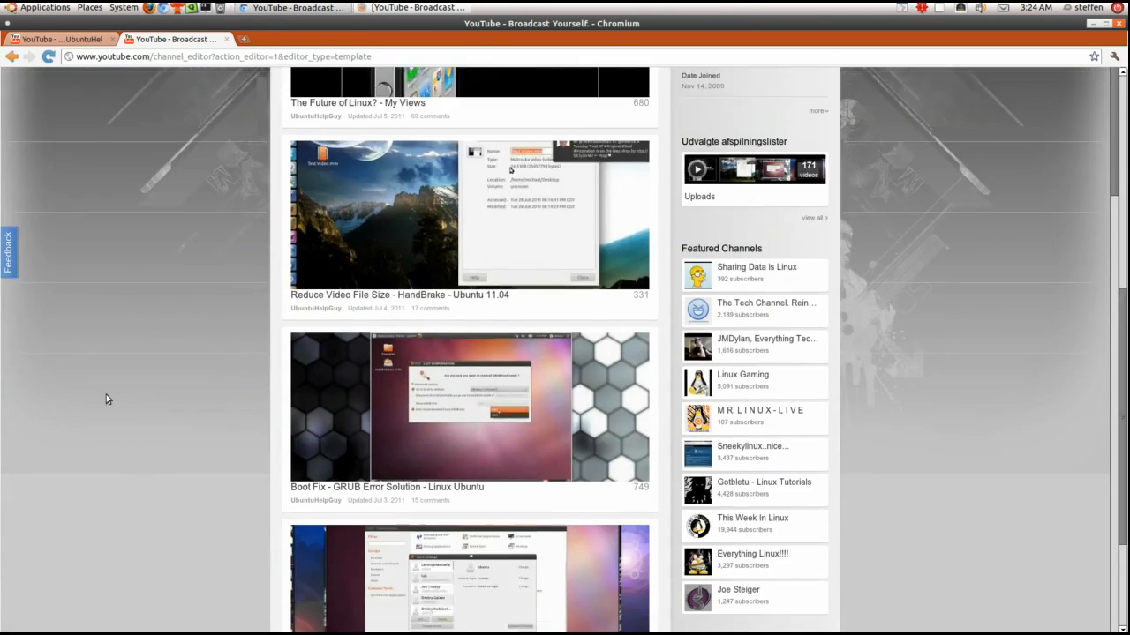
{"action": "scroll", "scroll_direction": "down", "scroll_amount": 3}
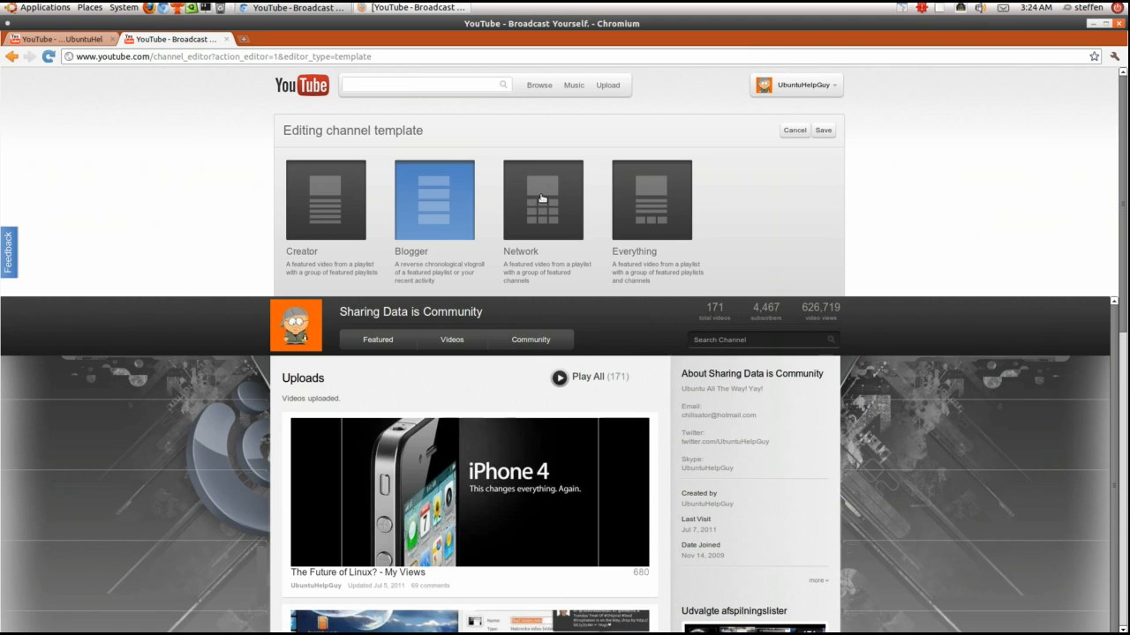
{"action": "scroll", "scroll_direction": "down", "scroll_amount": 3}
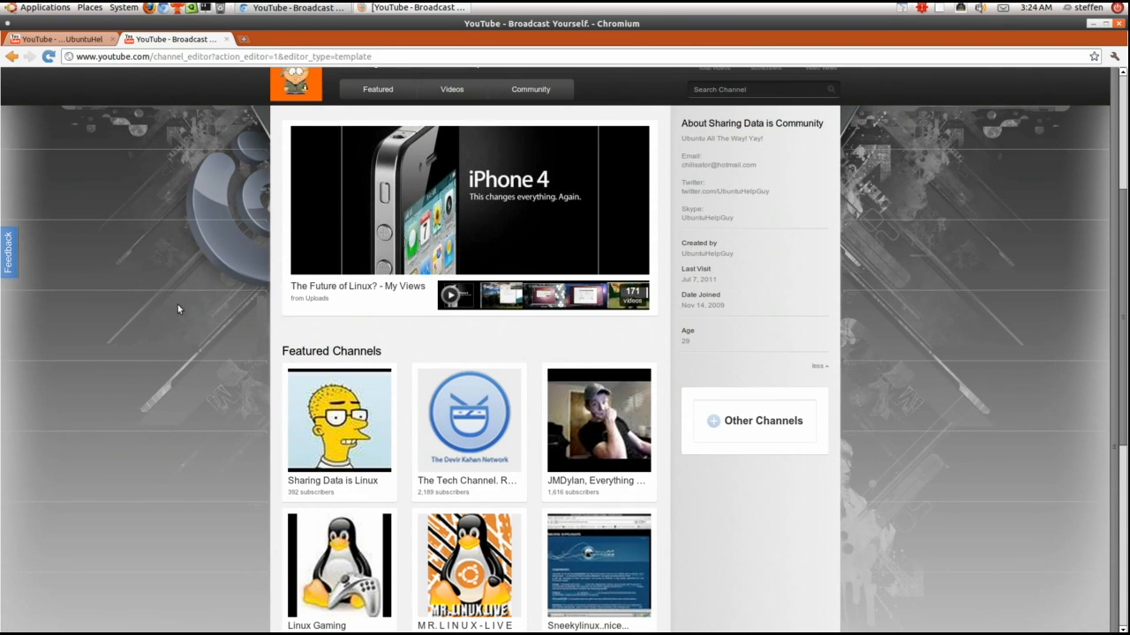
{"action": "mouse_move", "coordinate": [415, 205]}
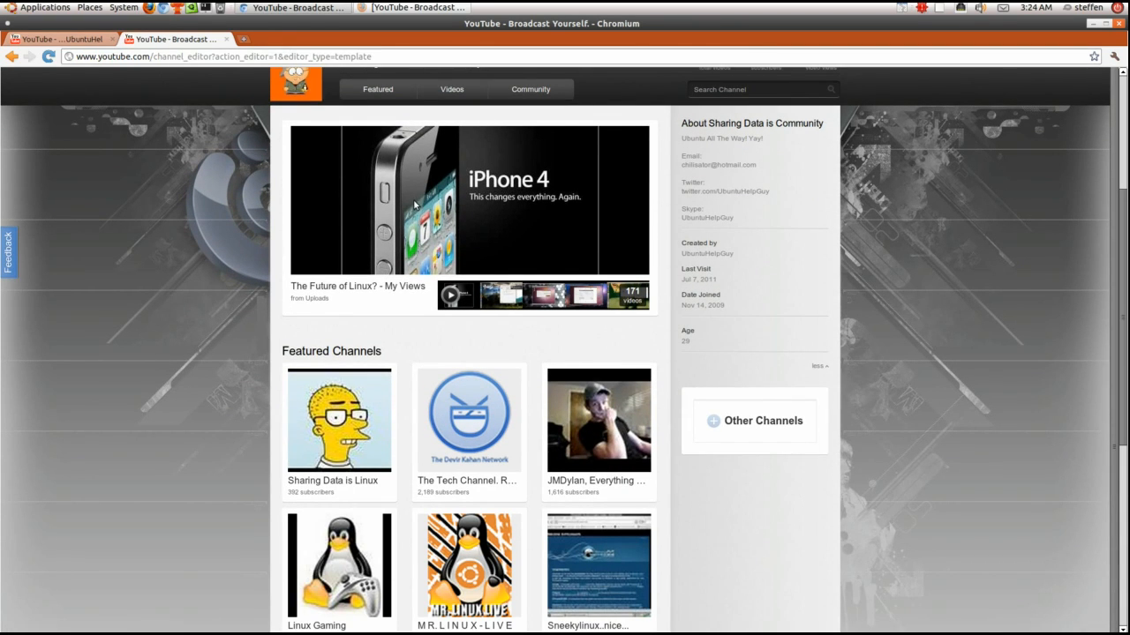
{"action": "scroll", "scroll_direction": "down", "scroll_amount": 3}
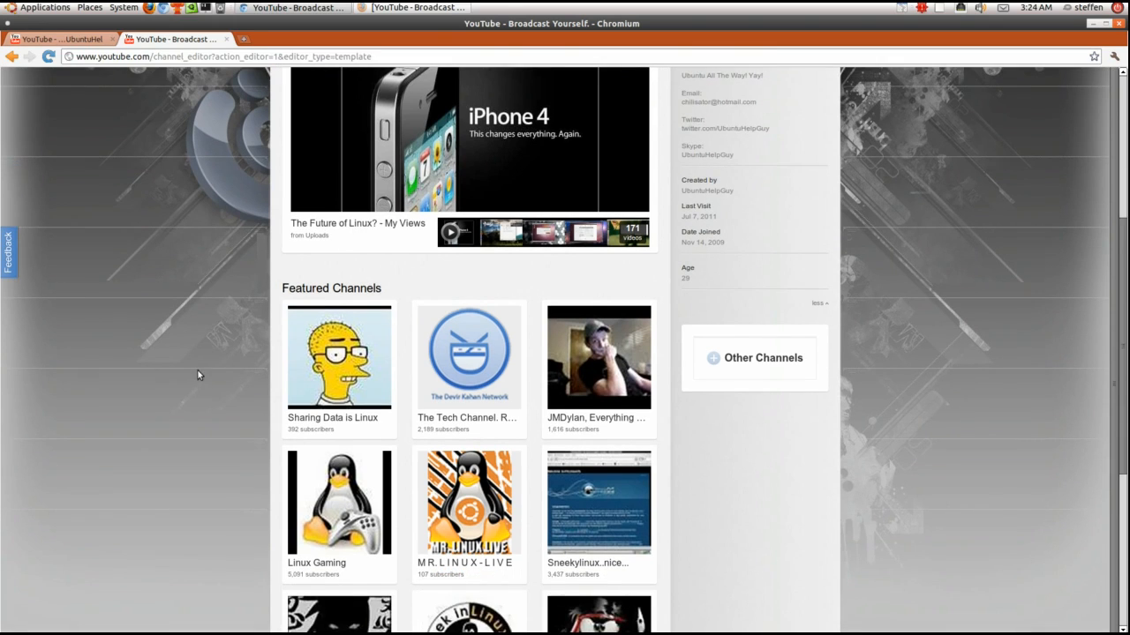
{"action": "scroll", "scroll_direction": "down", "scroll_amount": 3}
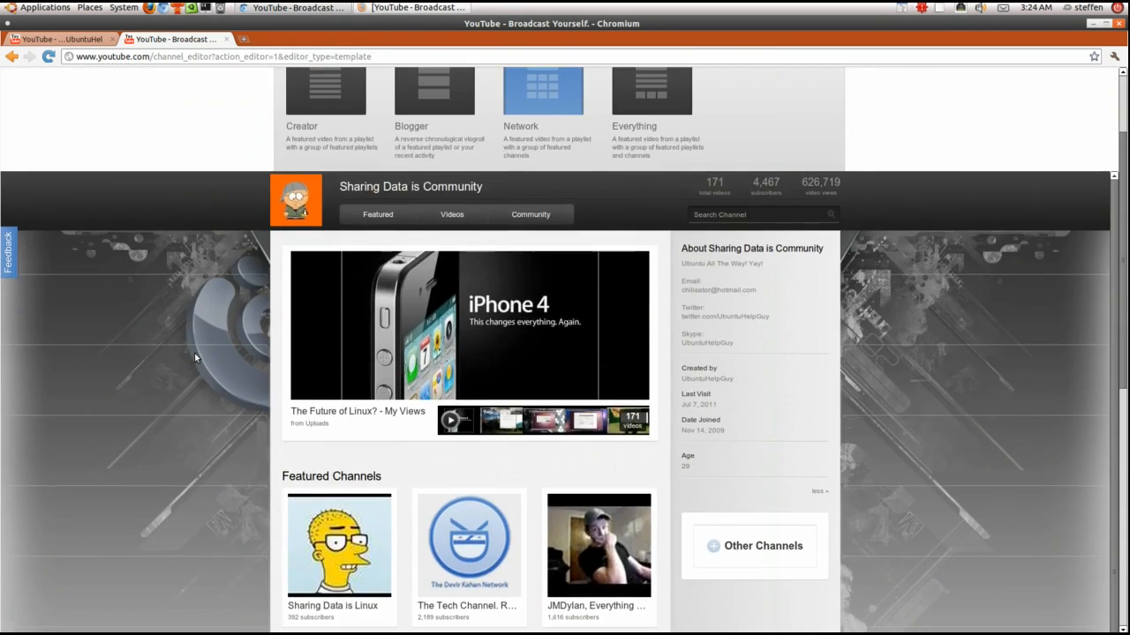
{"action": "scroll", "scroll_direction": "up", "scroll_amount": 3}
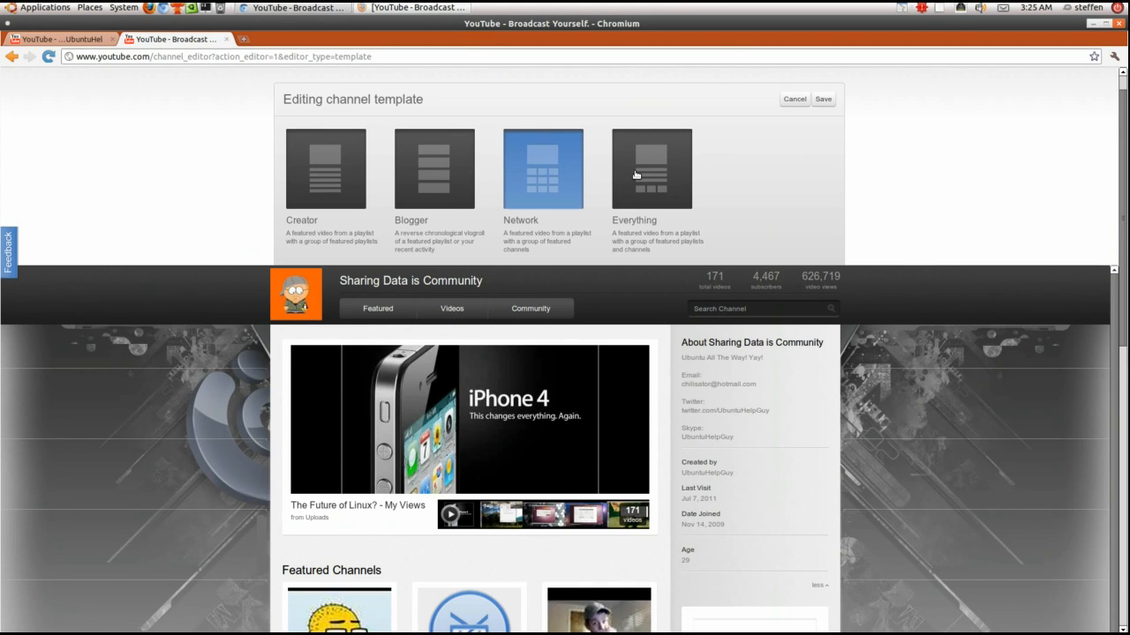
Step: Preview the Everything layout, then settle on the Blogger layout
{"action": "left_click", "coordinate": [651, 168]}
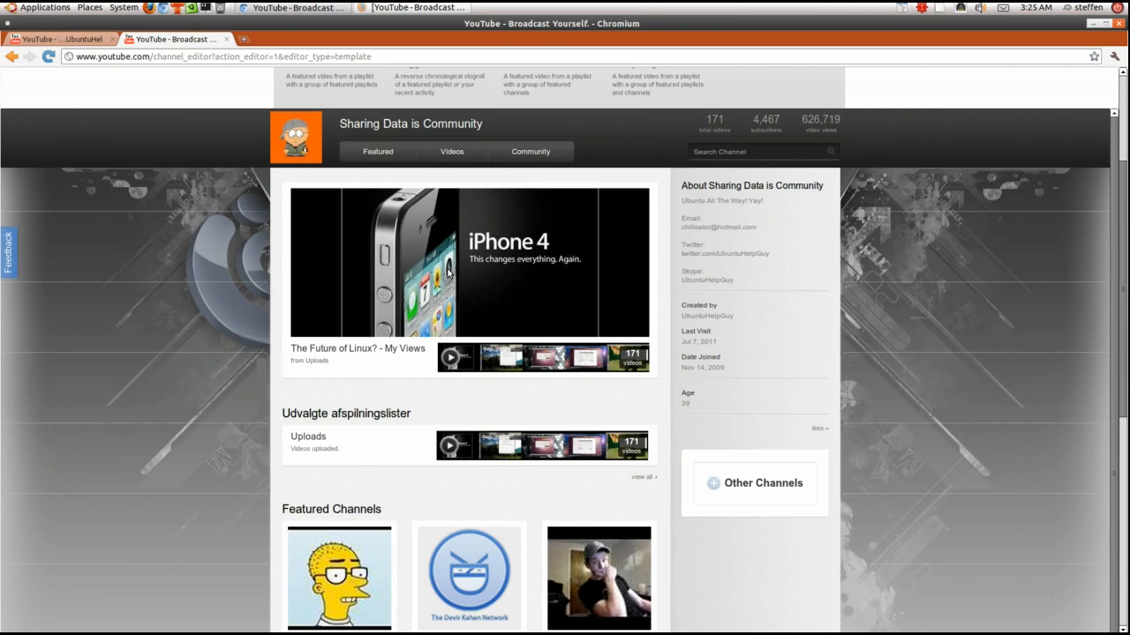
{"action": "scroll", "scroll_direction": "down", "scroll_amount": 3}
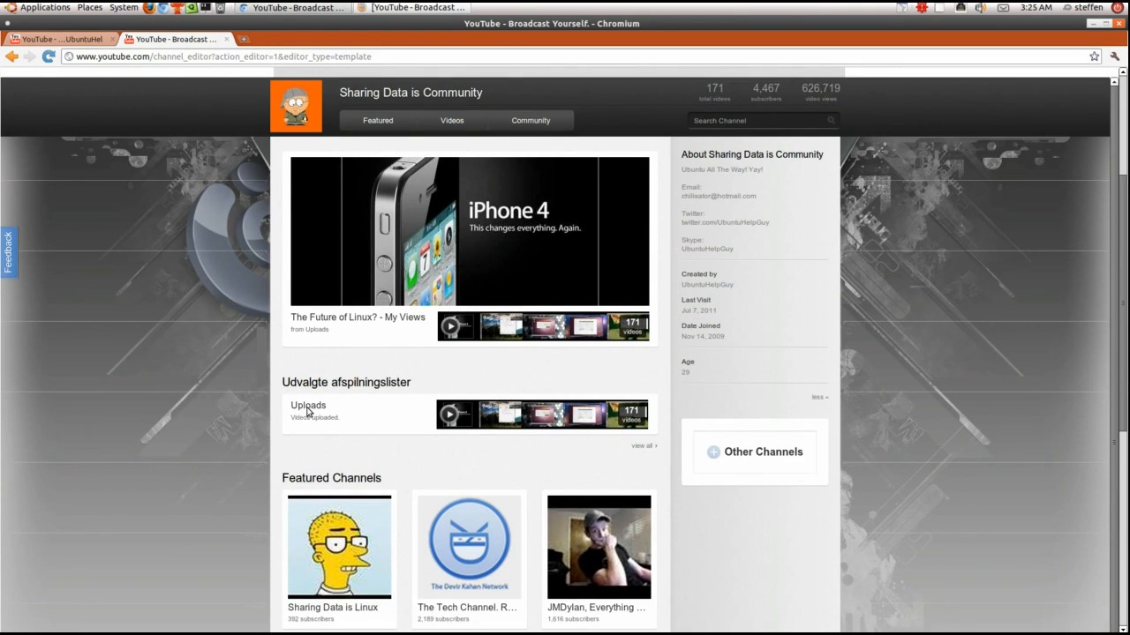
{"action": "mouse_move", "coordinate": [296, 422]}
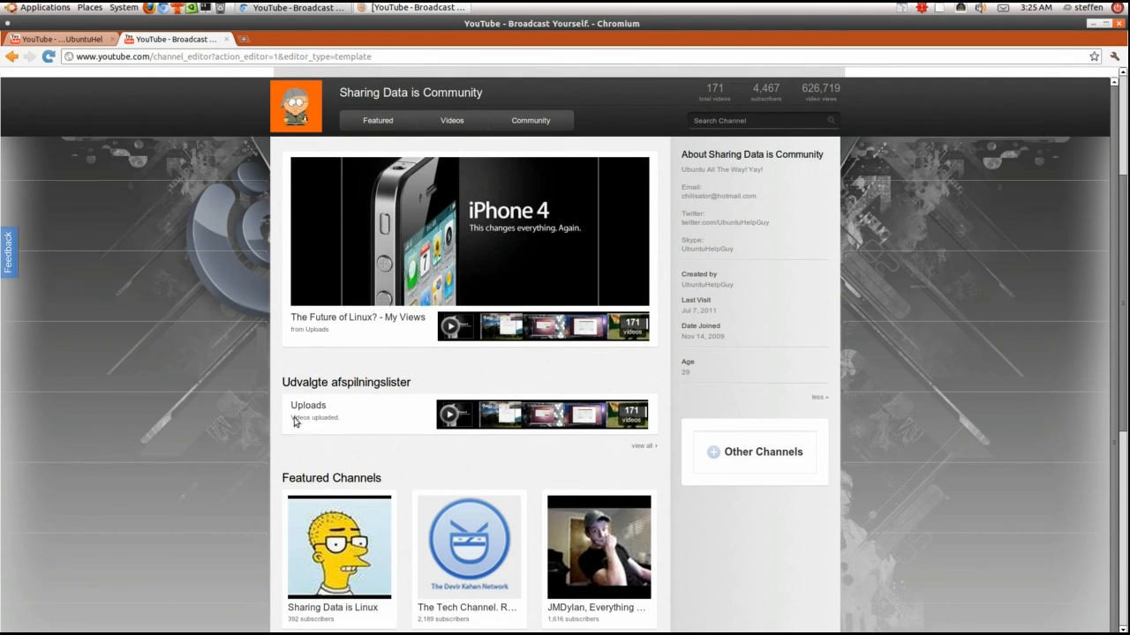
{"action": "scroll", "scroll_direction": "down", "scroll_amount": 3}
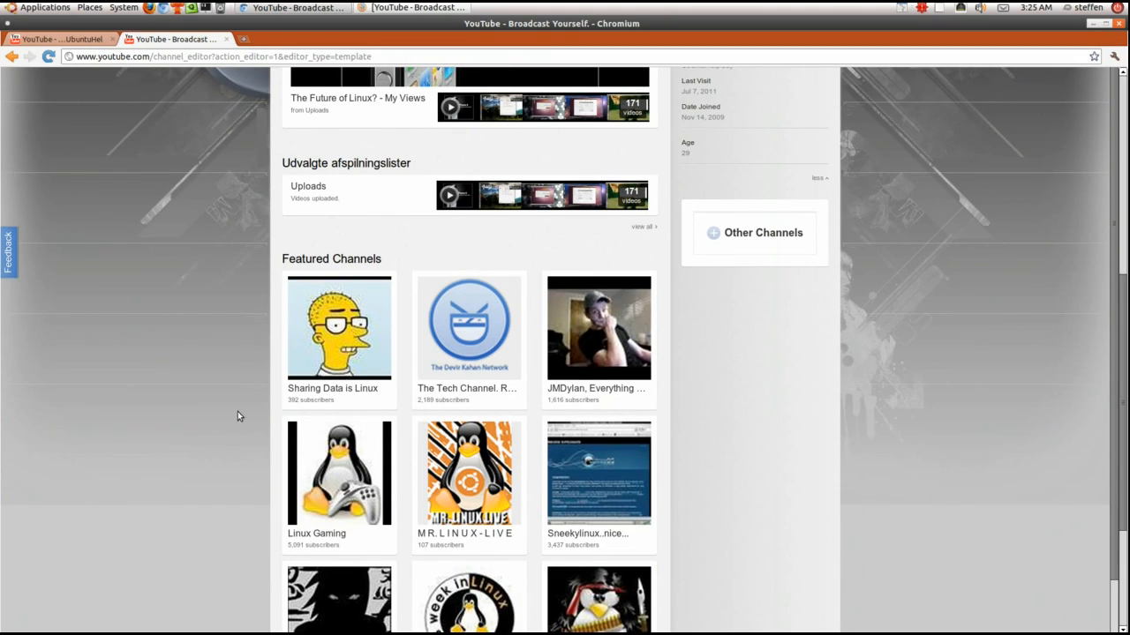
{"action": "scroll", "scroll_direction": "down", "scroll_amount": 3}
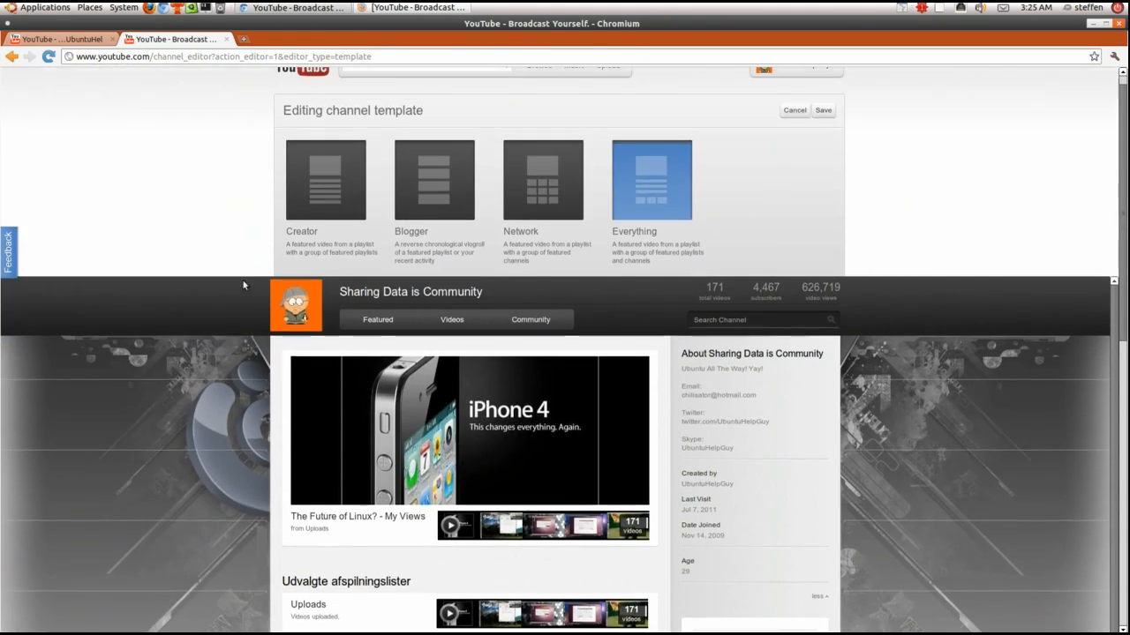
{"action": "left_click", "coordinate": [434, 180]}
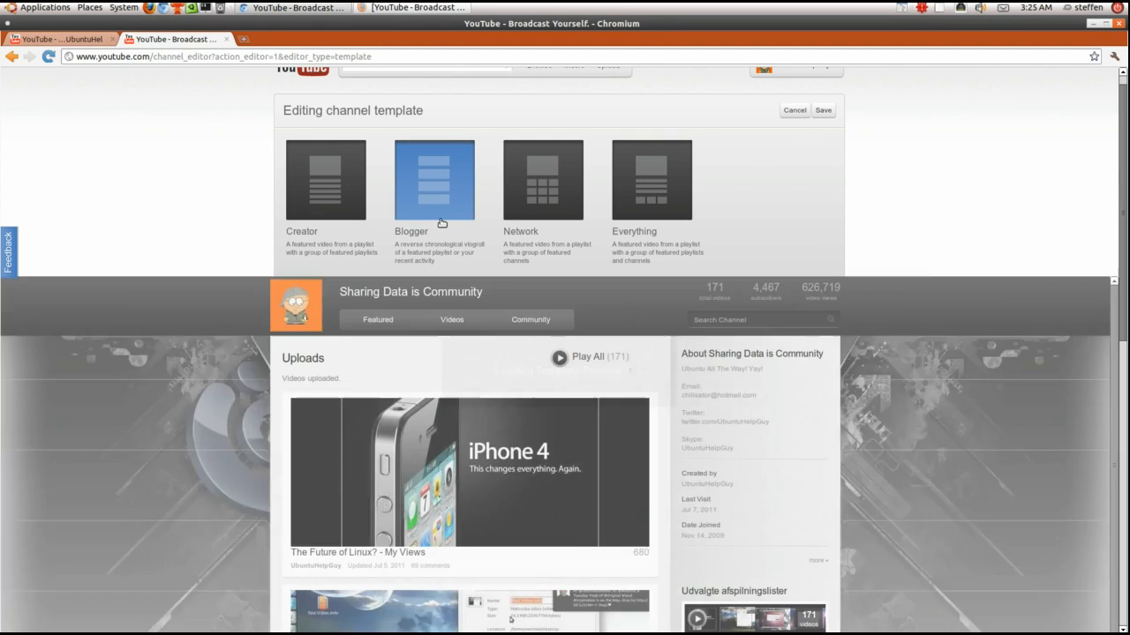
{"action": "scroll", "scroll_direction": "down", "scroll_amount": 3}
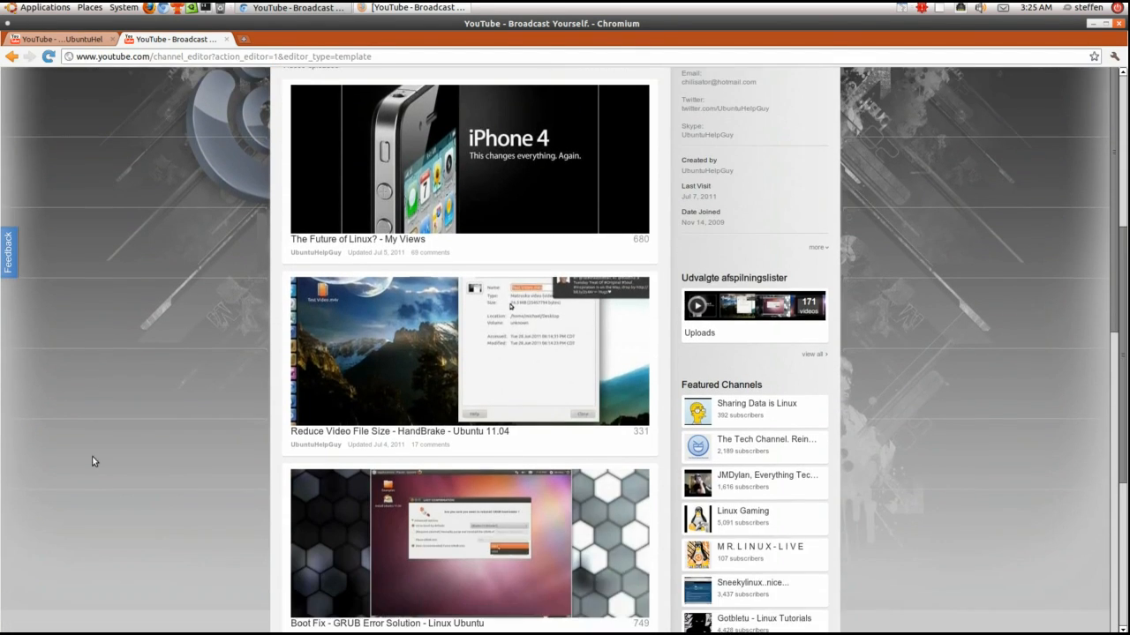
{"action": "scroll", "scroll_direction": "down", "scroll_amount": 3}
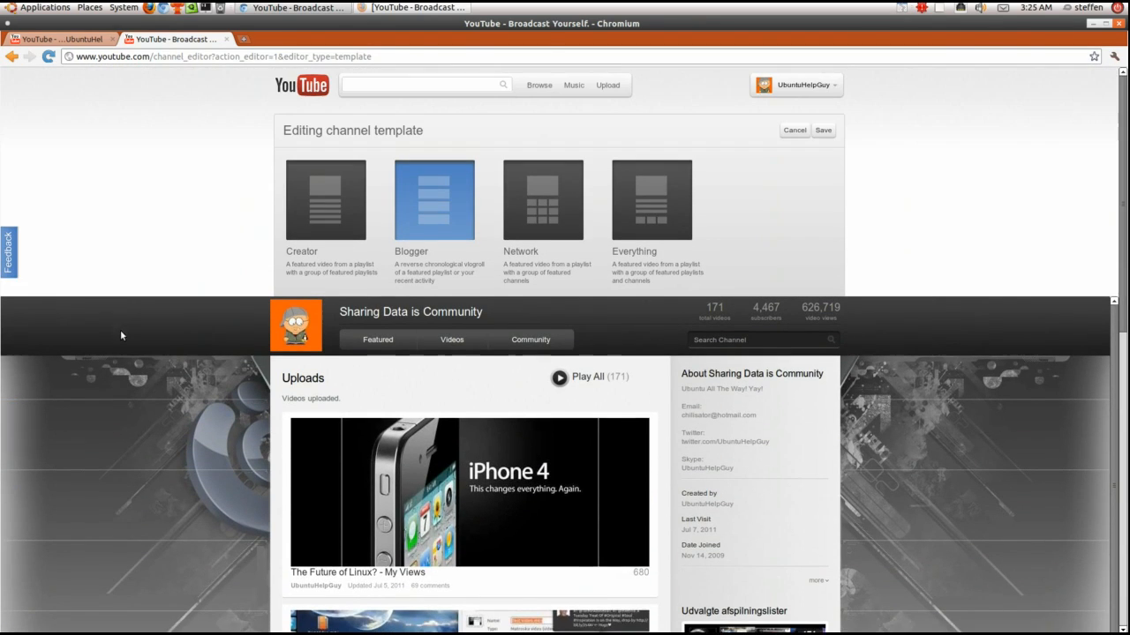
{"action": "mouse_move", "coordinate": [795, 132]}
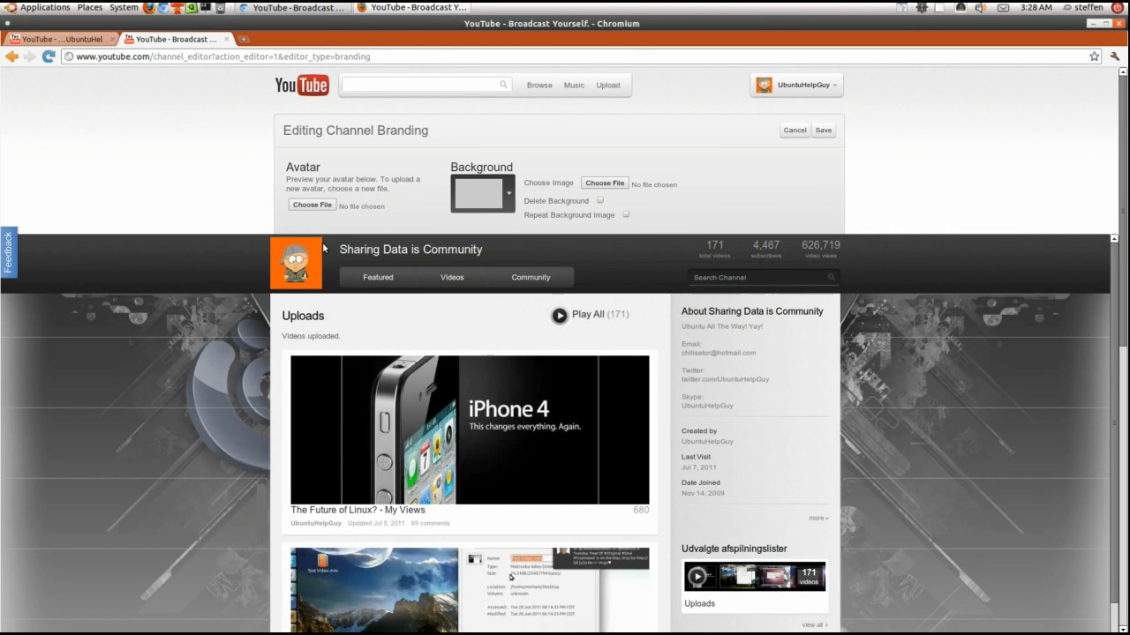
{"action": "mouse_move", "coordinate": [312, 186]}
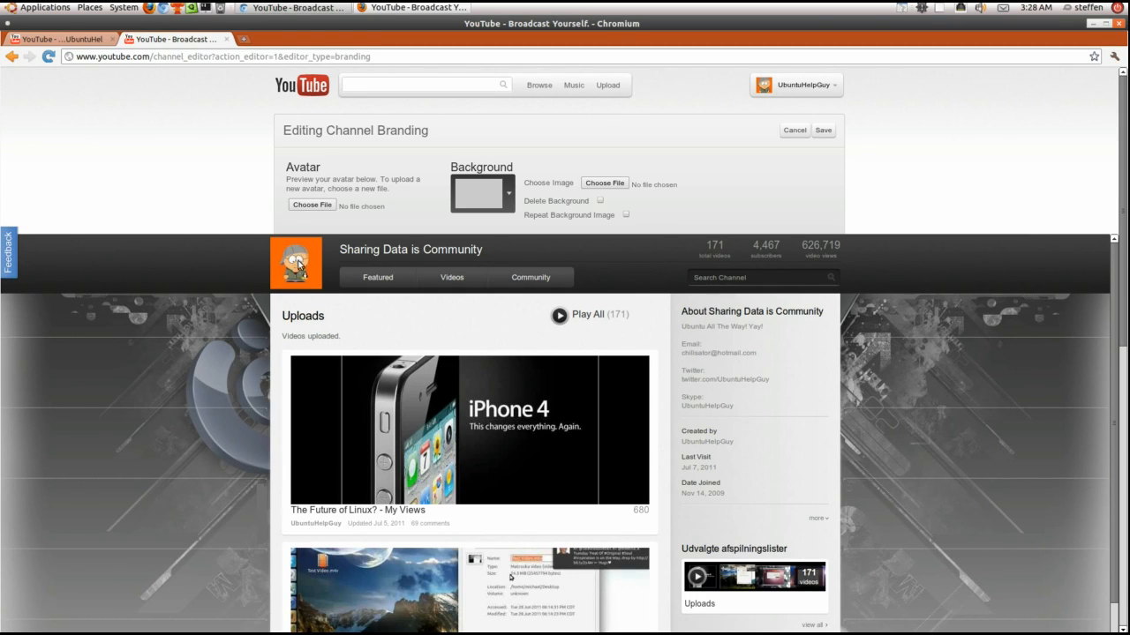
{"action": "mouse_move", "coordinate": [300, 272]}
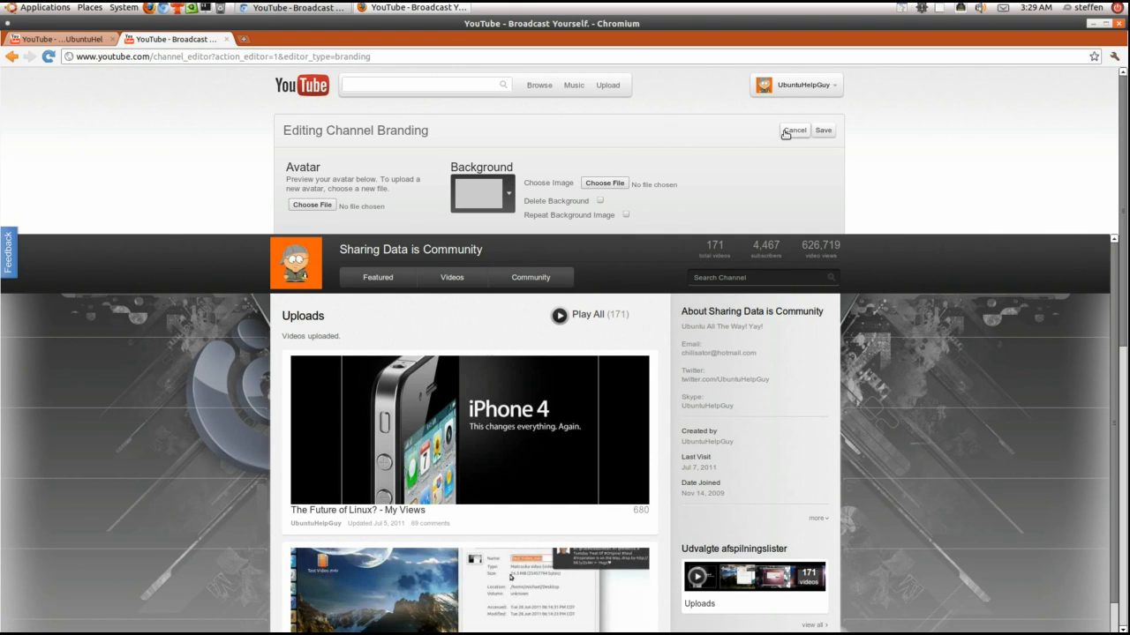
Step: Cancel the Editing Channel Branding panel without saving changes
{"action": "left_click", "coordinate": [794, 130]}
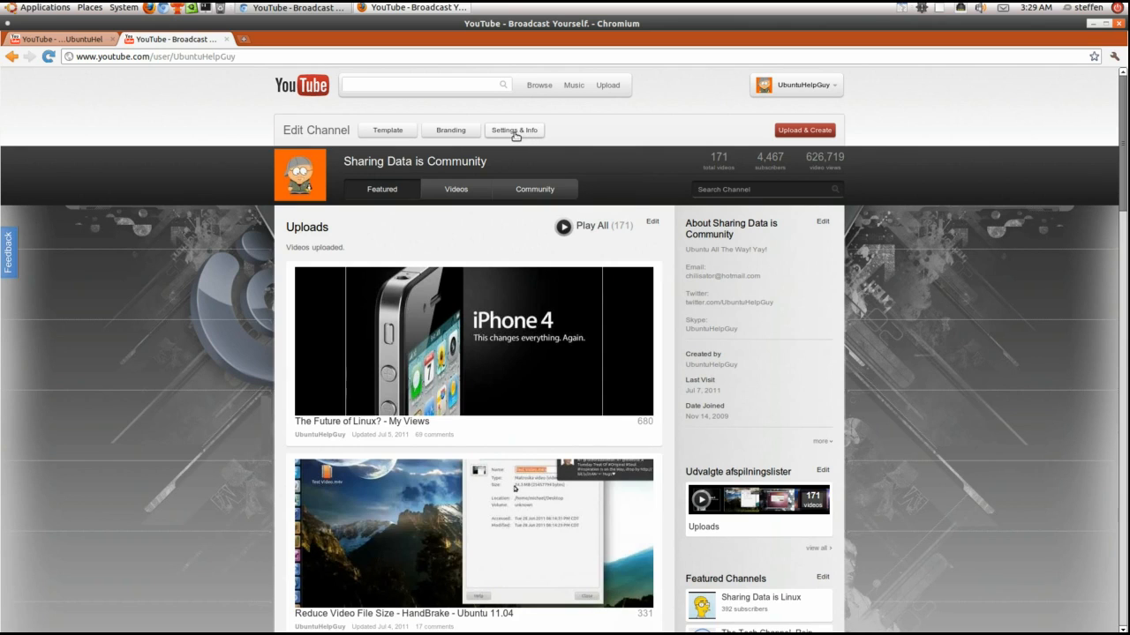
{"action": "left_click", "coordinate": [514, 129]}
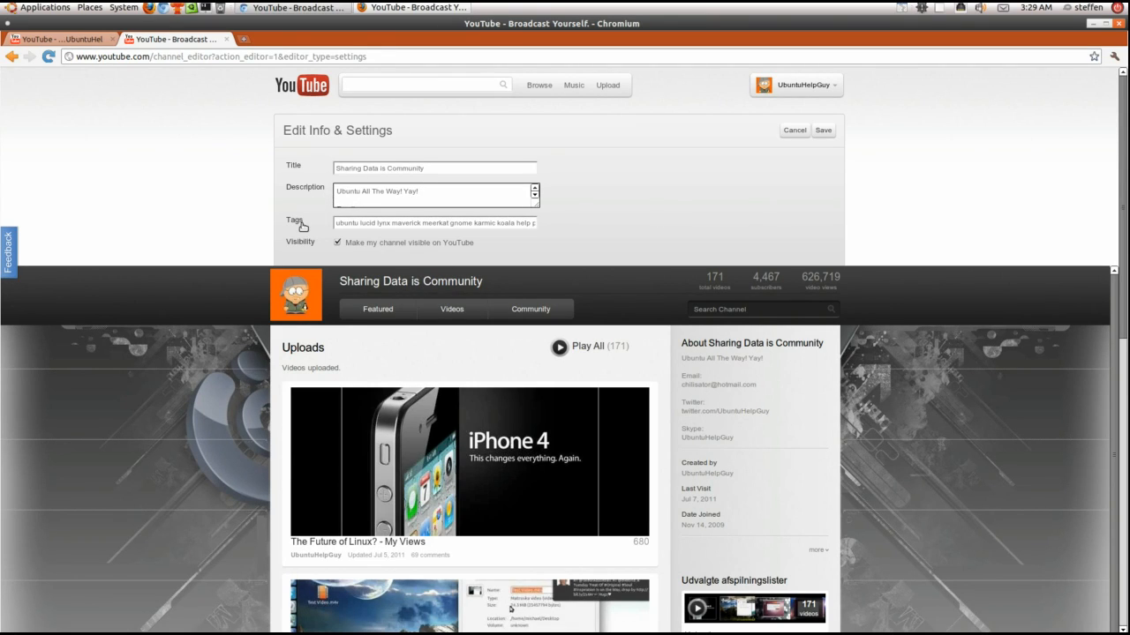
{"action": "mouse_move", "coordinate": [222, 262]}
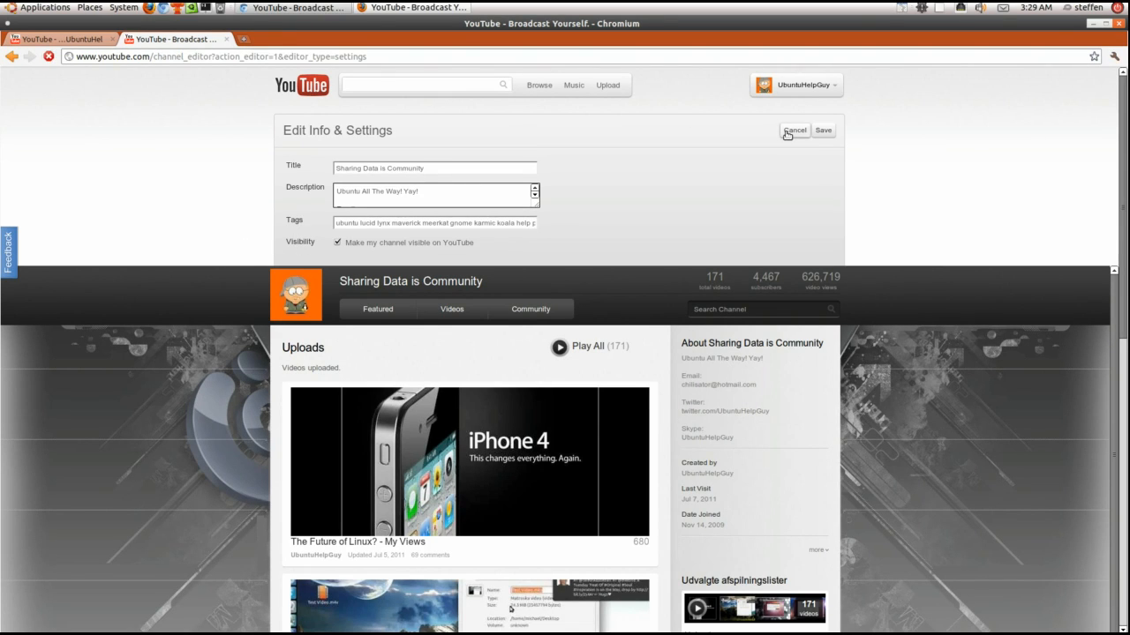
{"action": "left_click", "coordinate": [794, 129]}
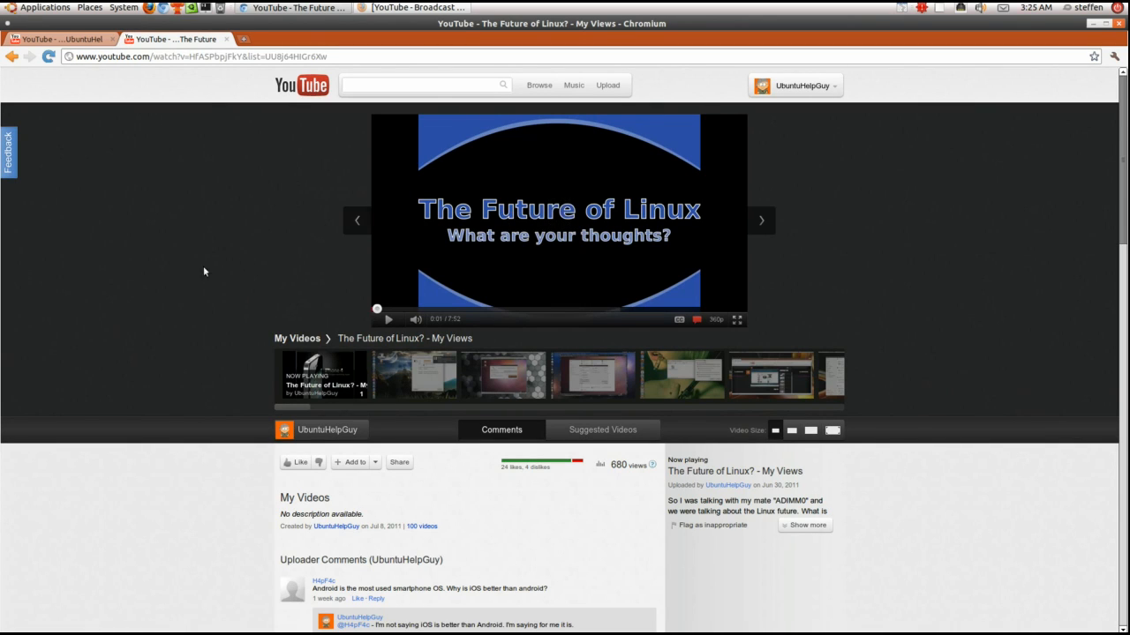
Step: Look over the watch page and return to the video's Comments section
{"action": "scroll", "scroll_direction": "down", "scroll_amount": 3}
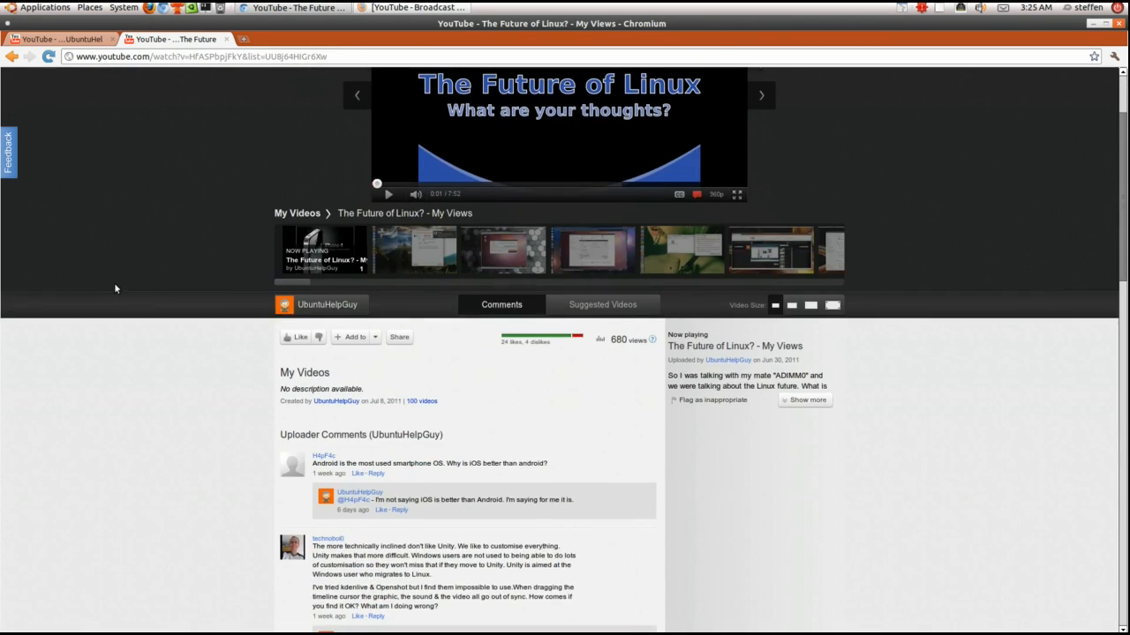
{"action": "scroll", "scroll_direction": "down", "scroll_amount": 3}
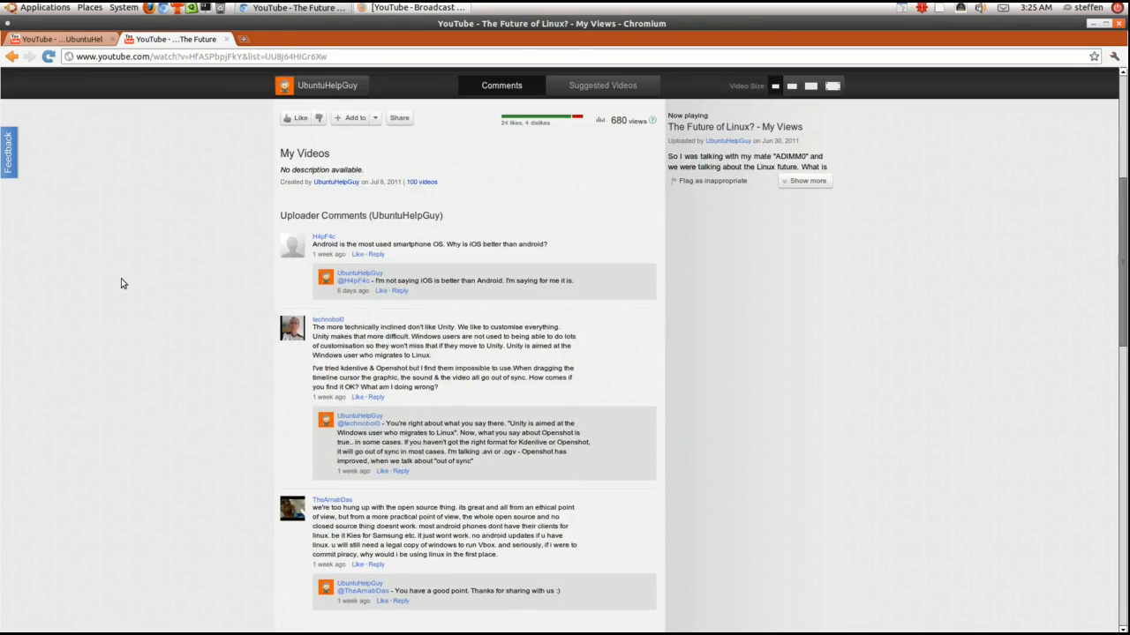
{"action": "scroll", "scroll_direction": "up", "scroll_amount": 3}
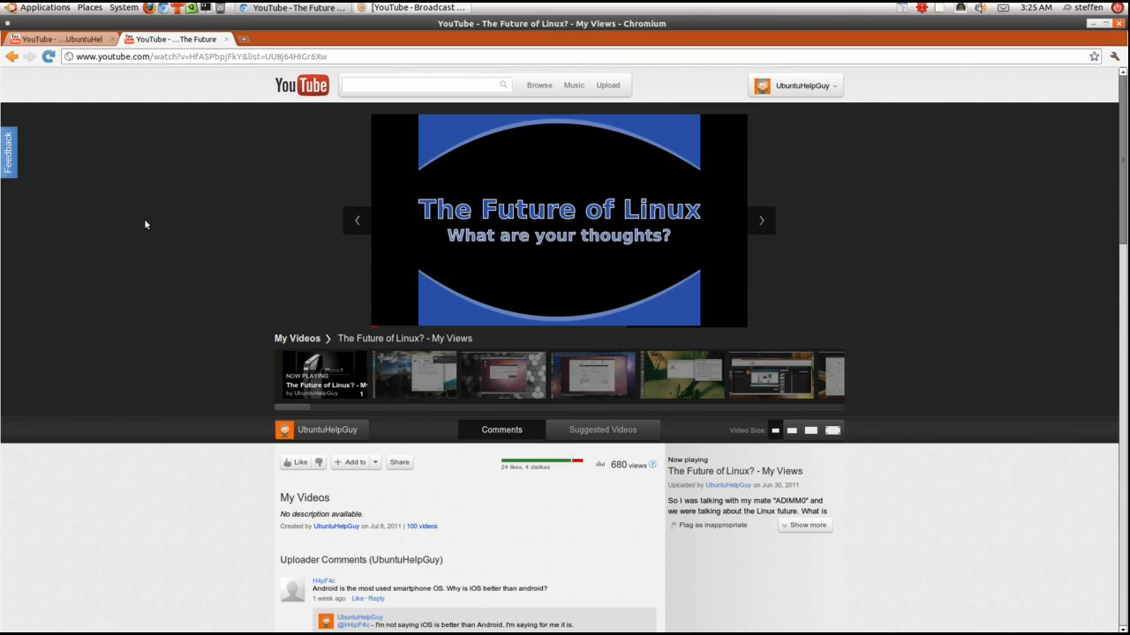
{"action": "mouse_move", "coordinate": [275, 407]}
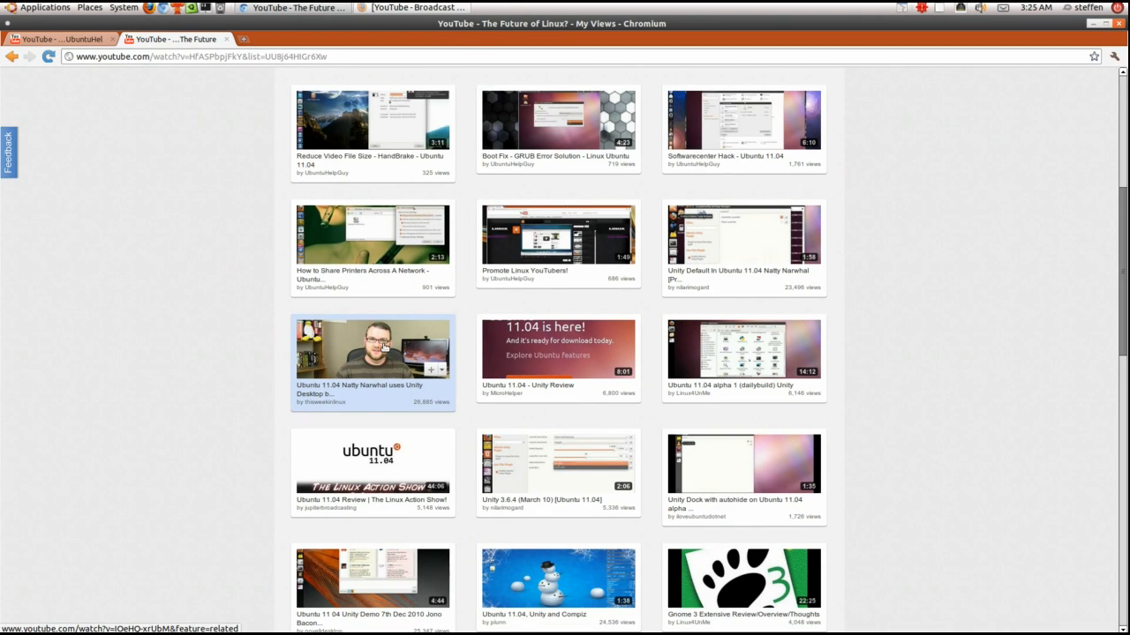
{"action": "scroll", "scroll_direction": "down", "scroll_amount": 3}
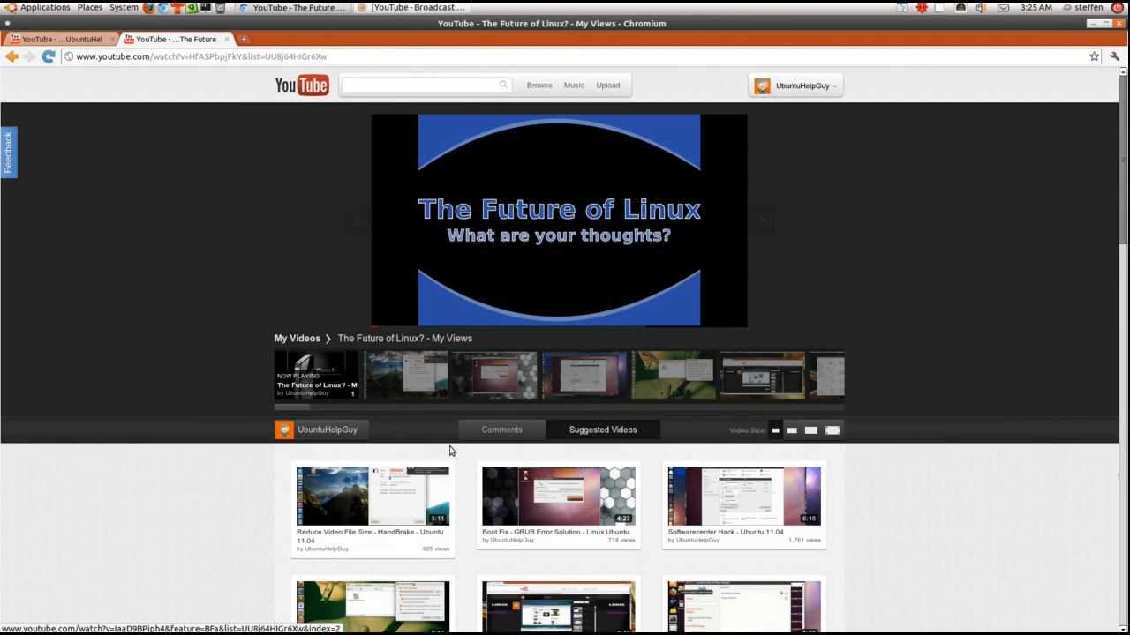
{"action": "left_click", "coordinate": [501, 430]}
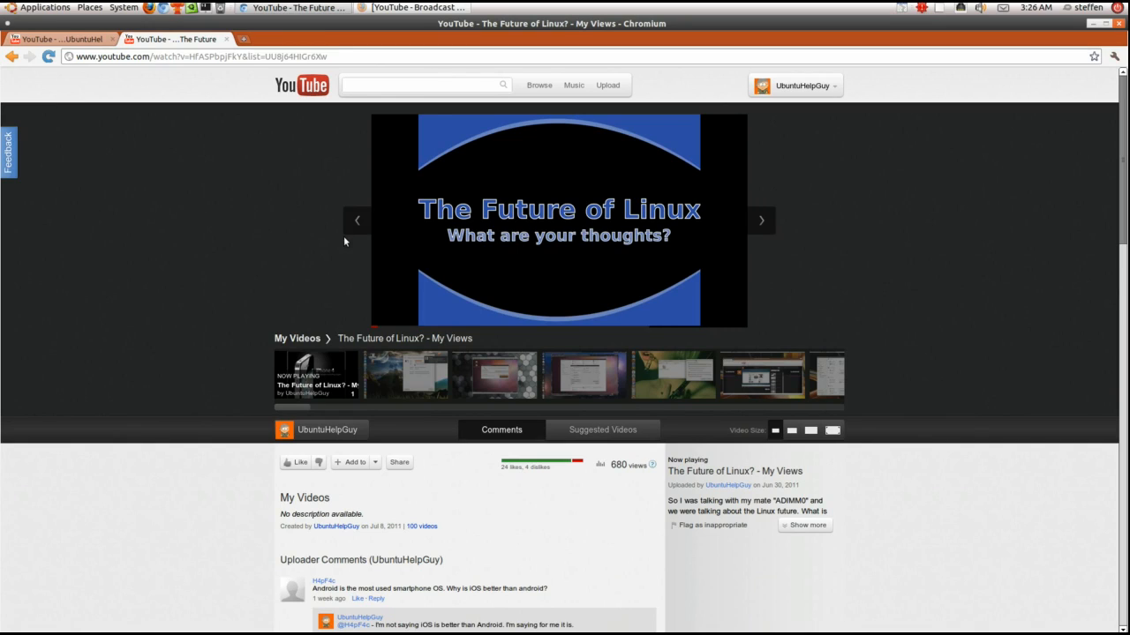
{"action": "mouse_move", "coordinate": [357, 221]}
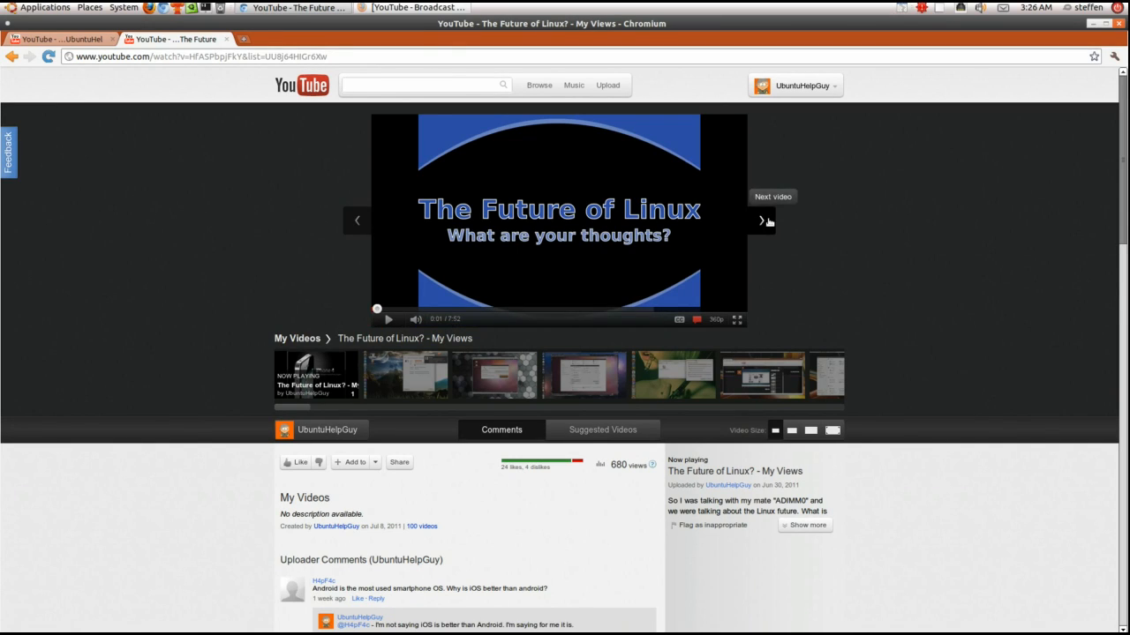
{"action": "mouse_move", "coordinate": [792, 240]}
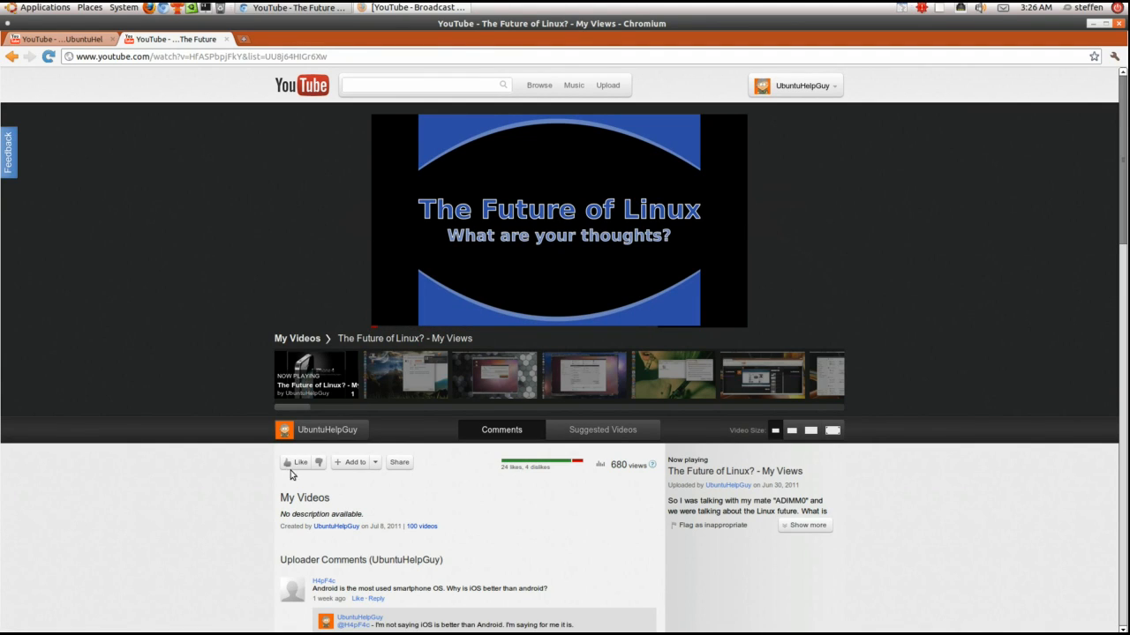
Step: Expand the full description of The Future of Linux? - My Views under Now playing
{"action": "scroll", "scroll_direction": "down", "scroll_amount": 3}
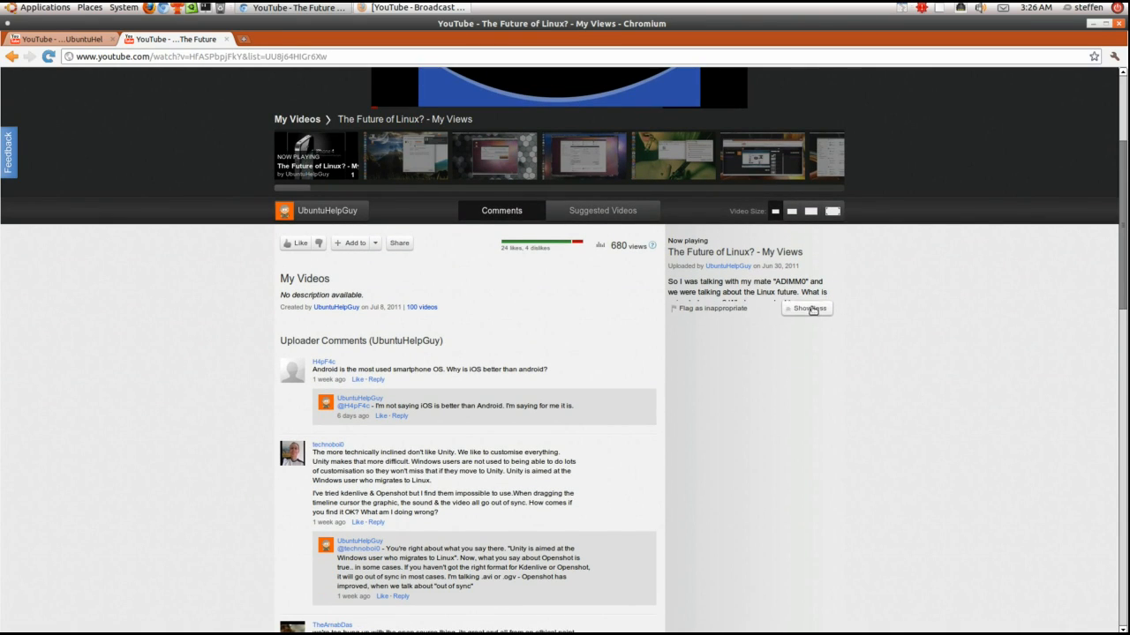
{"action": "left_click", "coordinate": [807, 308]}
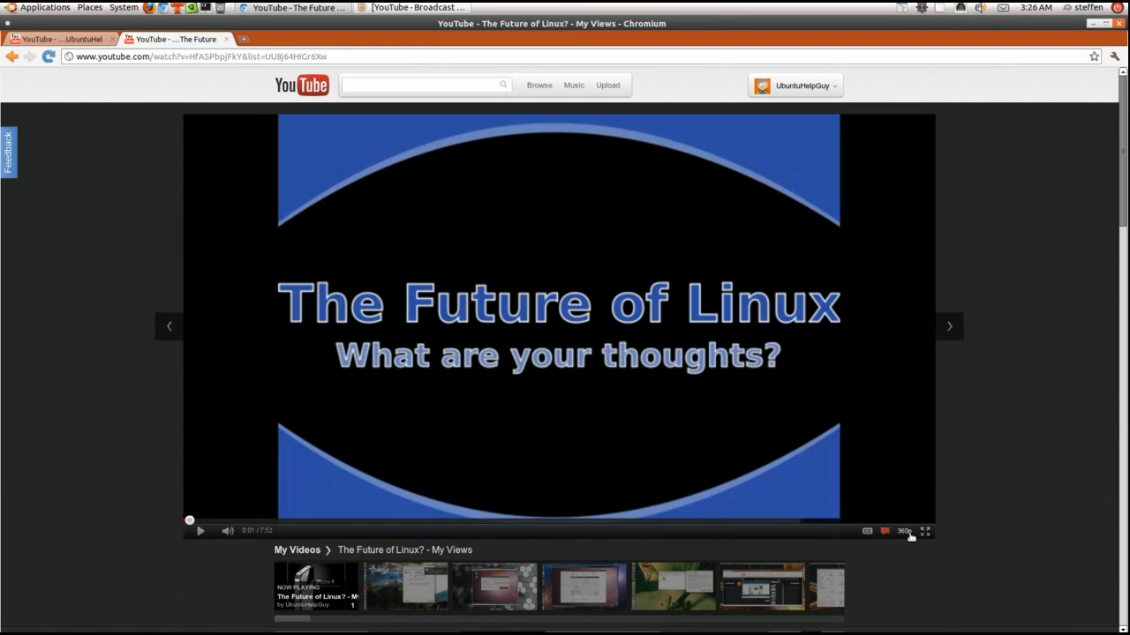
{"action": "scroll", "scroll_direction": "down", "scroll_amount": 3}
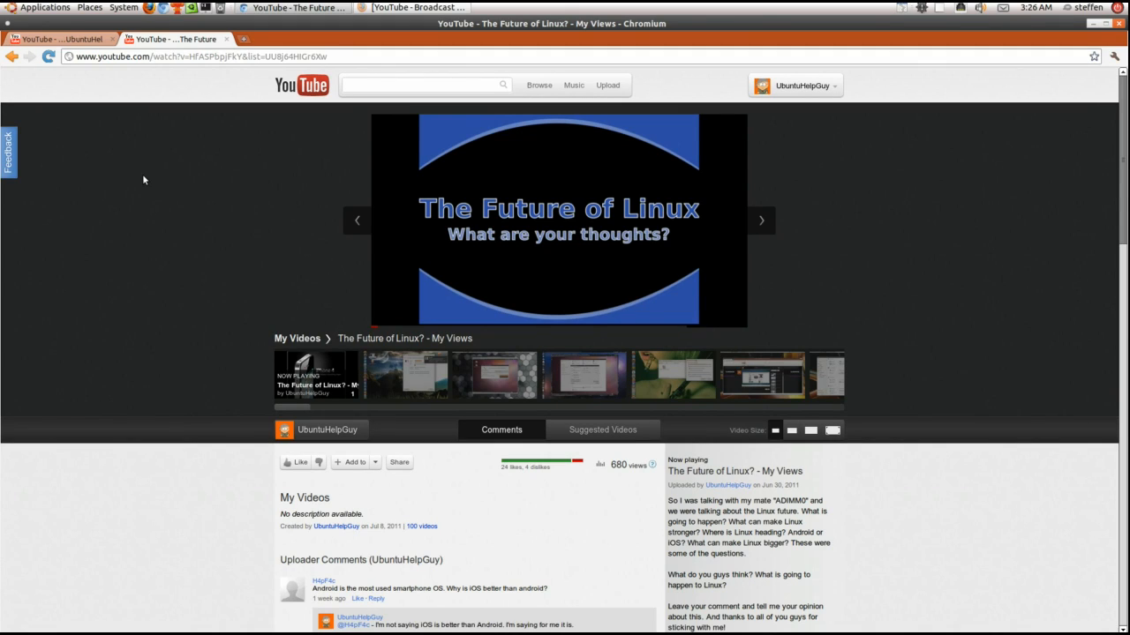
Step: Go to the UbuntuHelpGuy channel page from the link below the player
{"action": "left_click", "coordinate": [558, 221]}
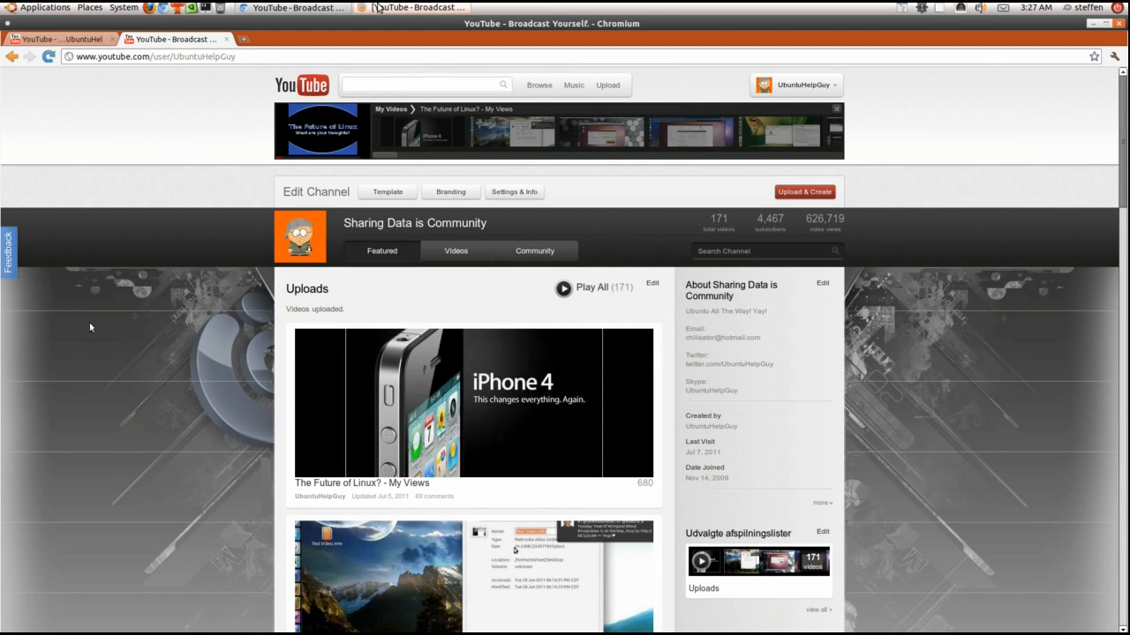
{"action": "left_click", "coordinate": [413, 7]}
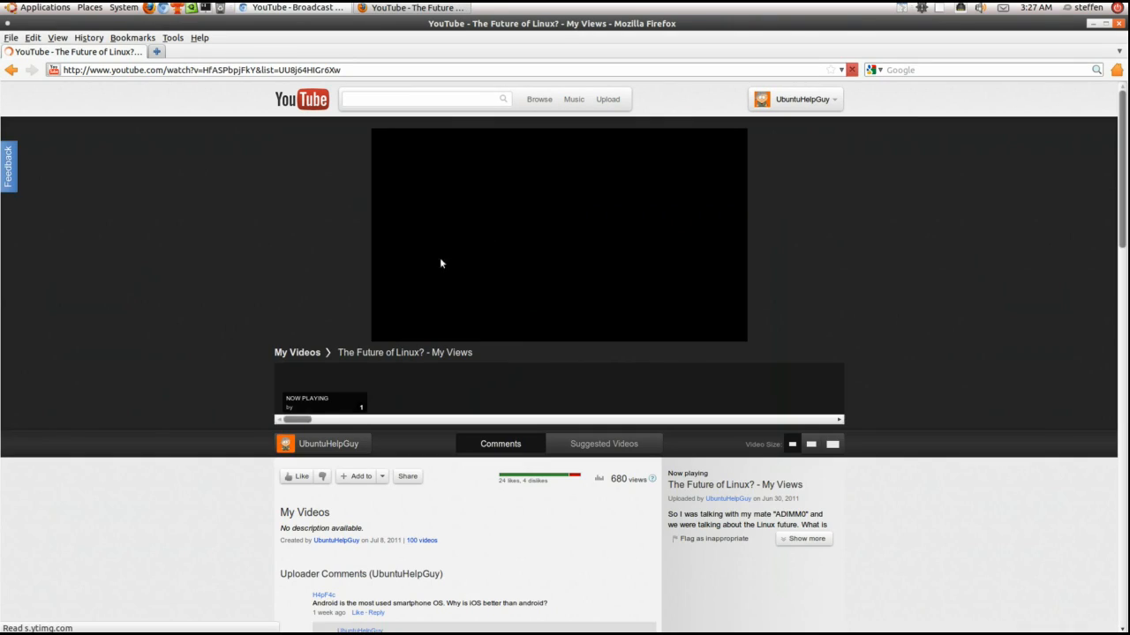
{"action": "left_click", "coordinate": [558, 234]}
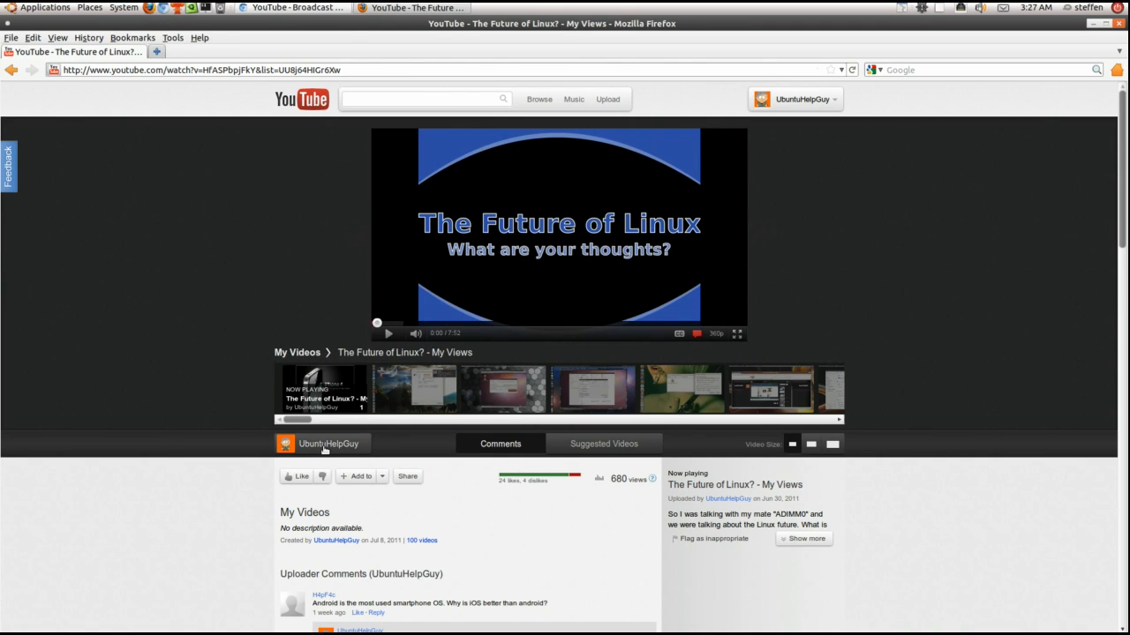
{"action": "left_click", "coordinate": [328, 443]}
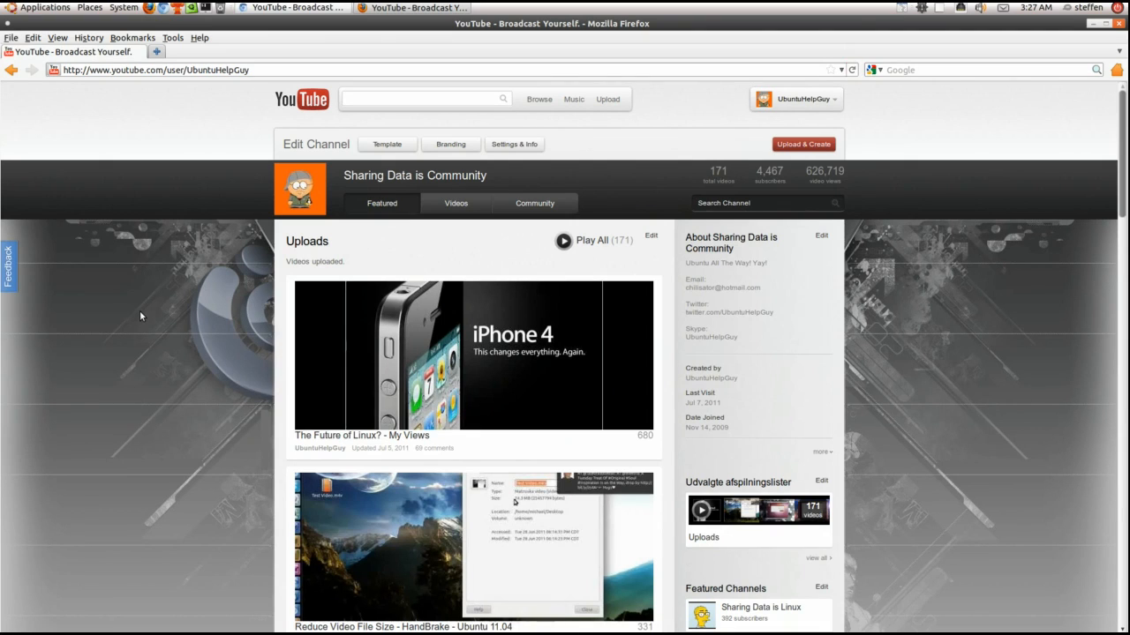
{"action": "mouse_move", "coordinate": [300, 155]}
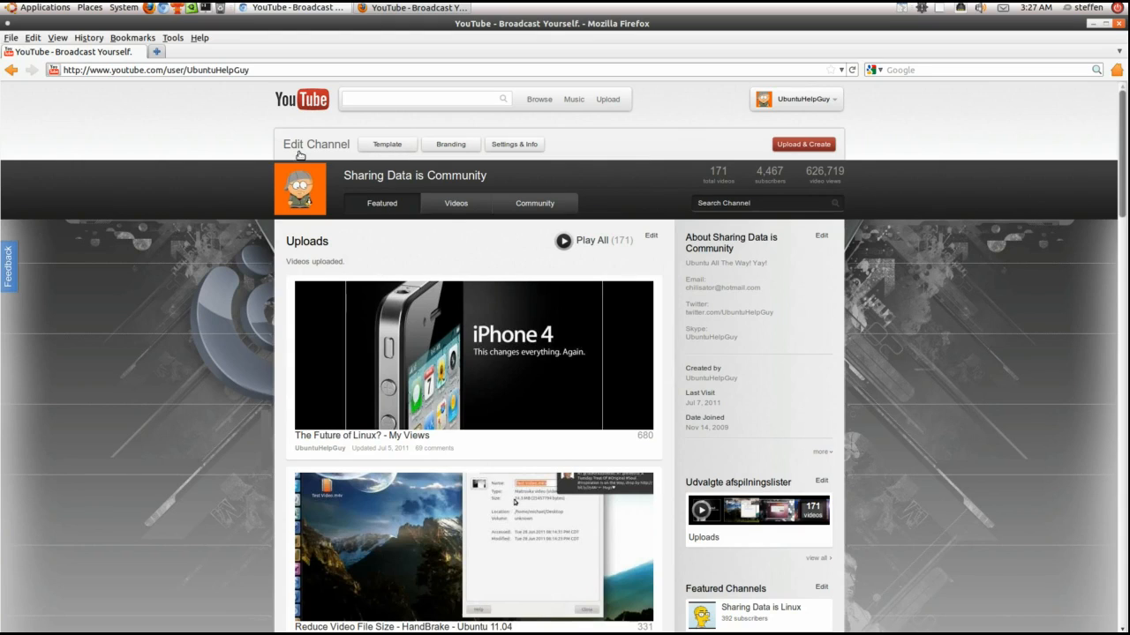
{"action": "mouse_move", "coordinate": [327, 104]}
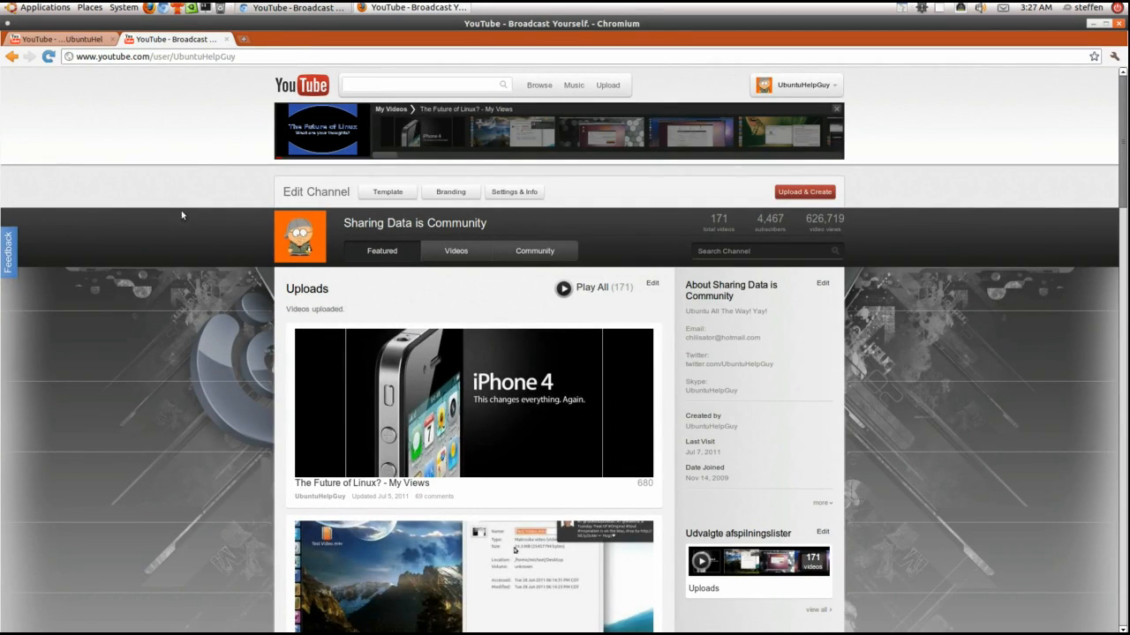
{"action": "mouse_move", "coordinate": [185, 337]}
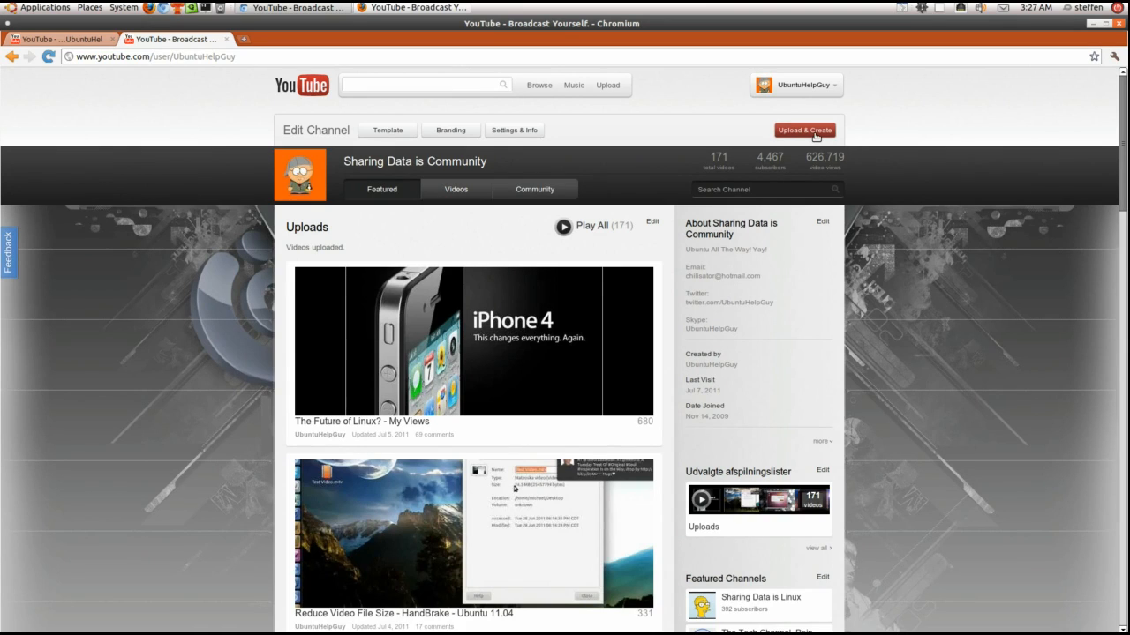
Step: Close the My Videos playlist bar with its X
{"action": "left_click", "coordinate": [804, 130]}
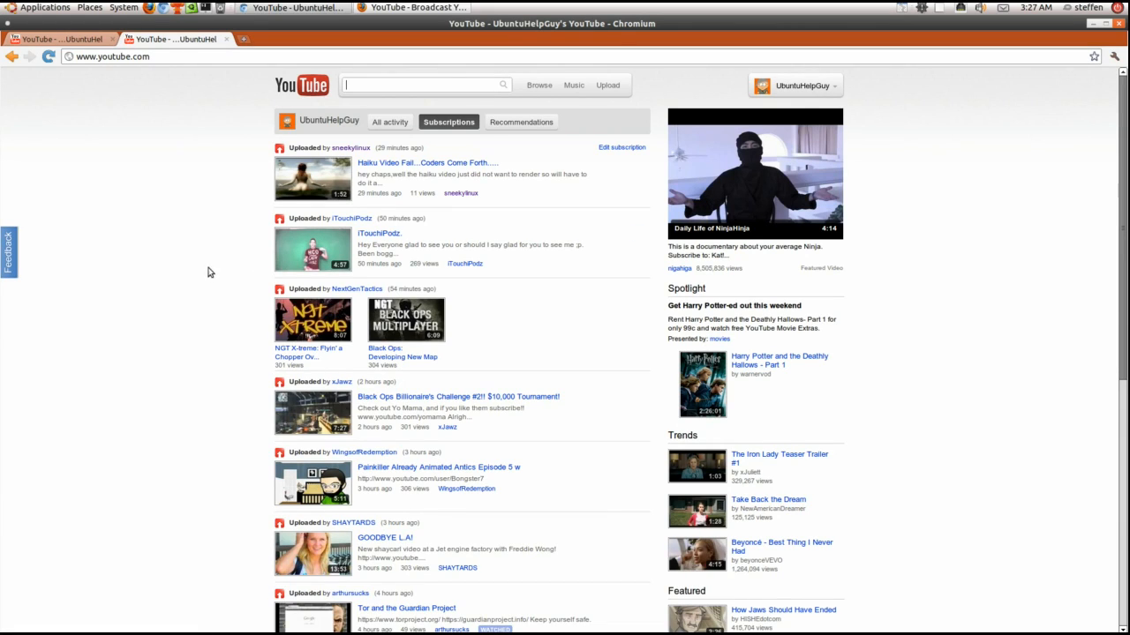
{"action": "mouse_move", "coordinate": [203, 256]}
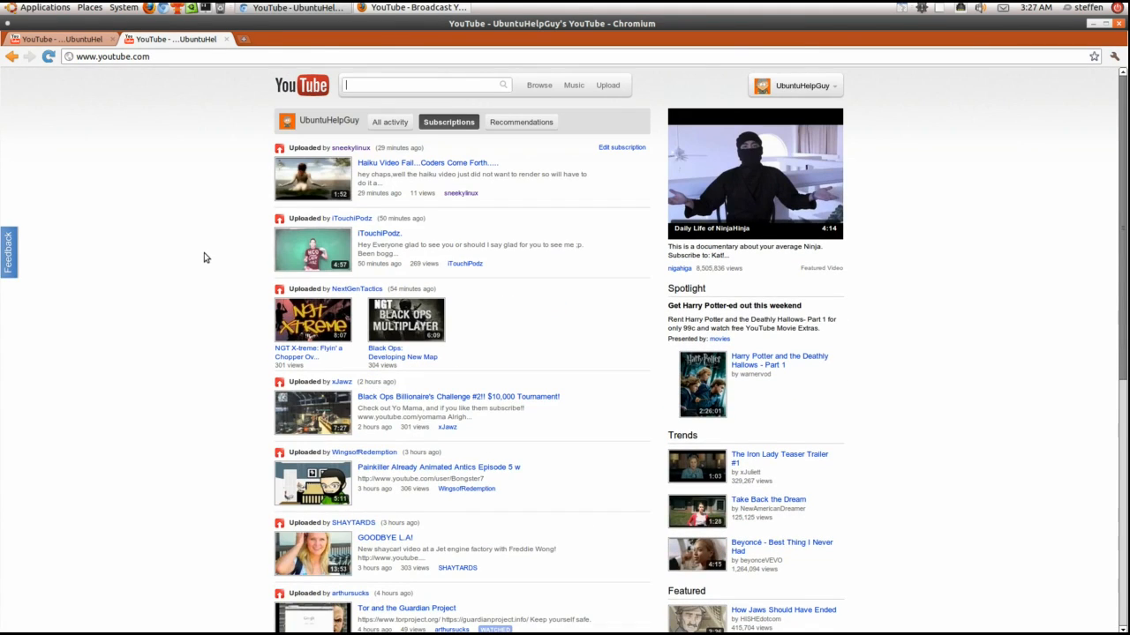
{"action": "mouse_move", "coordinate": [224, 173]}
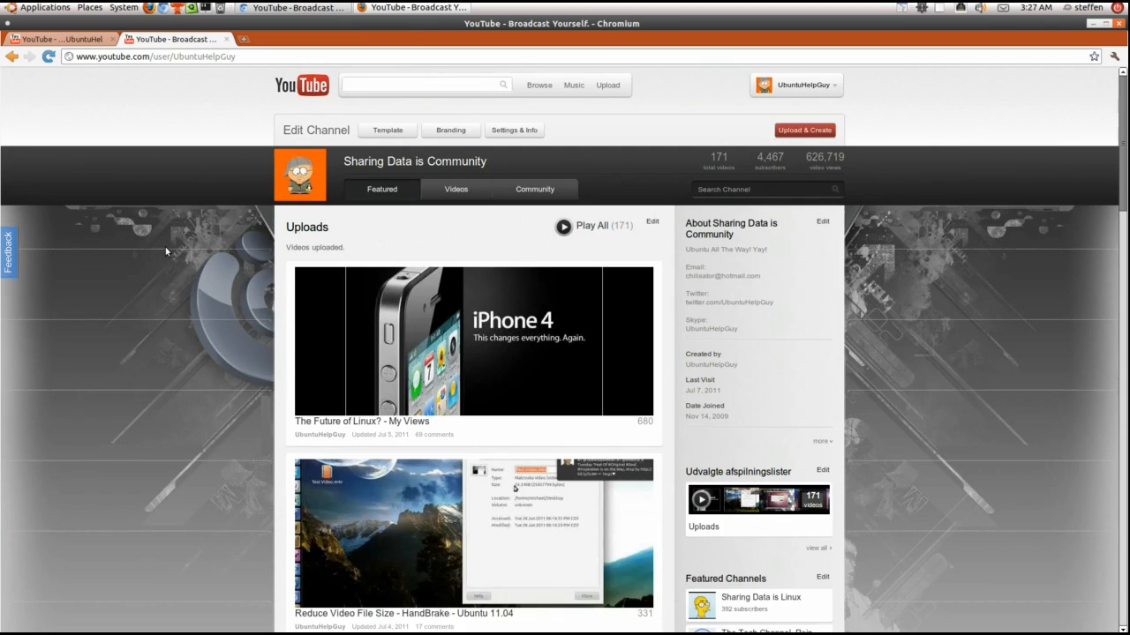
{"action": "scroll", "scroll_direction": "down", "scroll_amount": 3}
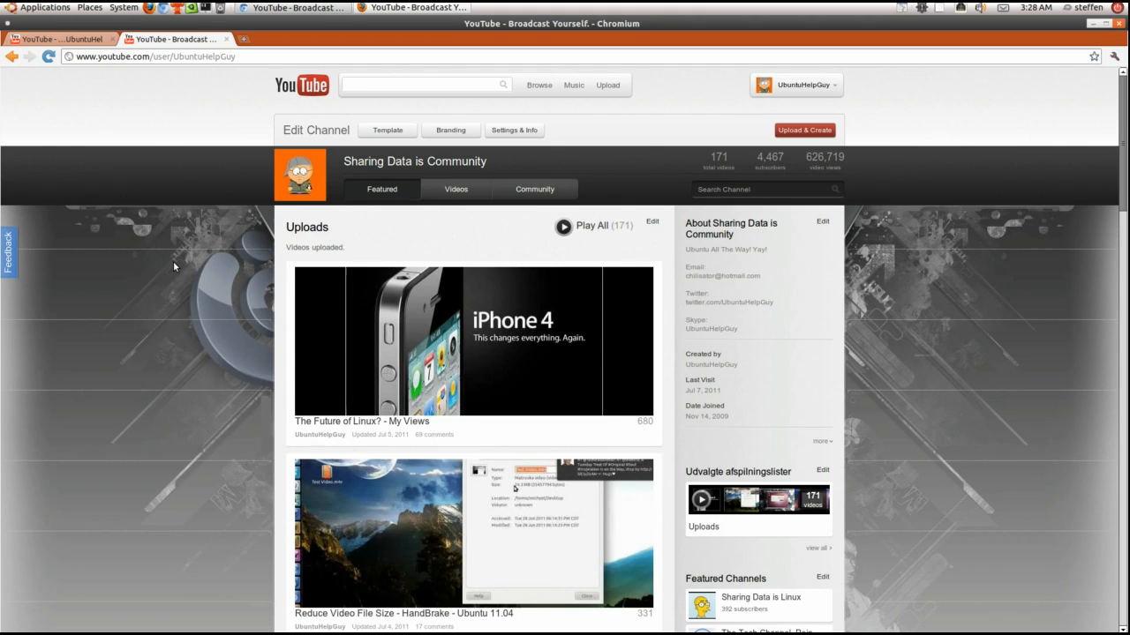
{"action": "scroll", "scroll_direction": "down", "scroll_amount": 3}
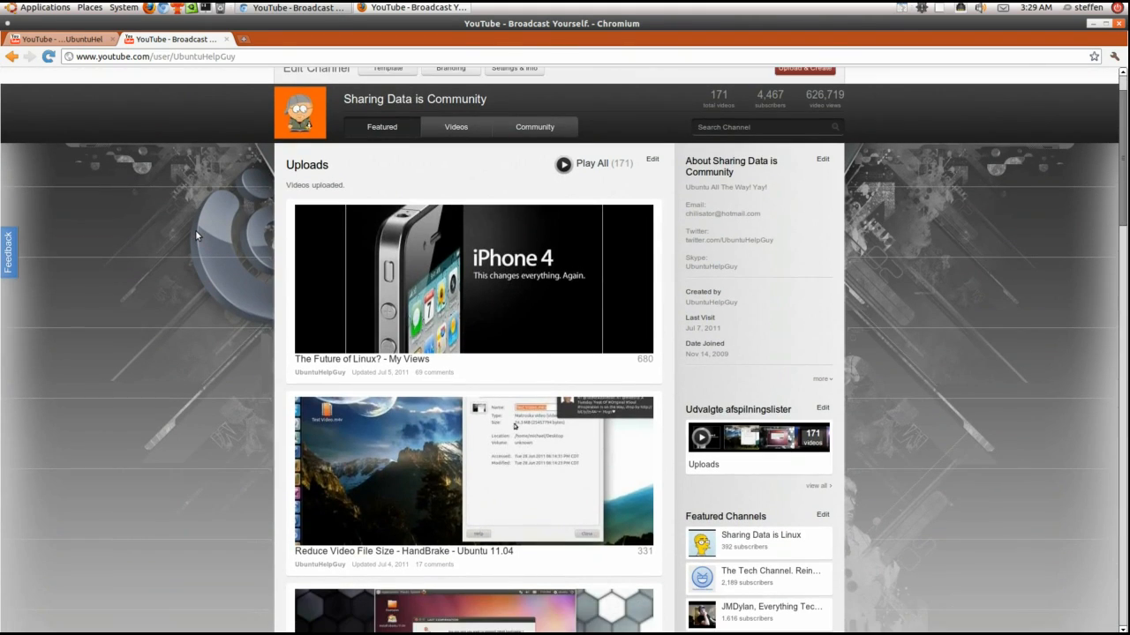
{"action": "mouse_move", "coordinate": [147, 257]}
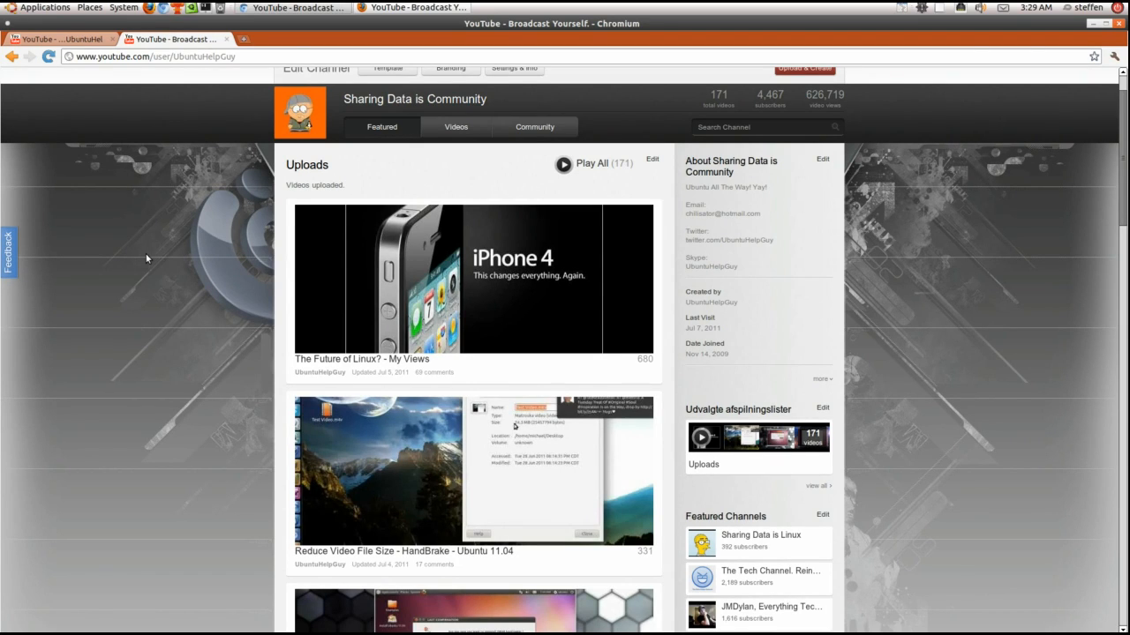
{"action": "mouse_move", "coordinate": [944, 11]}
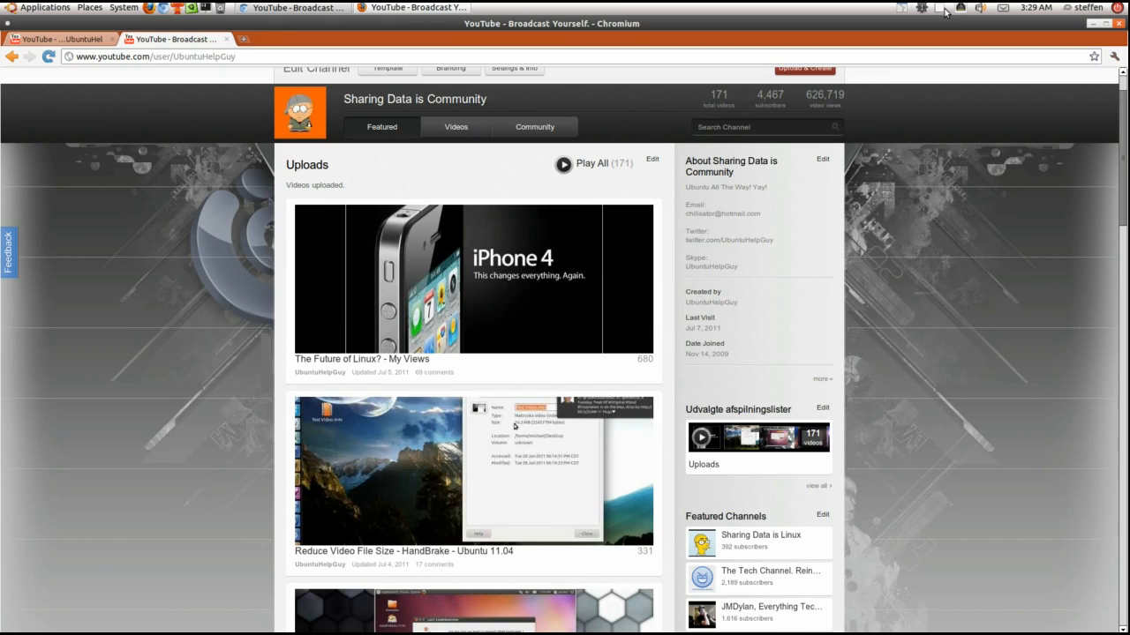